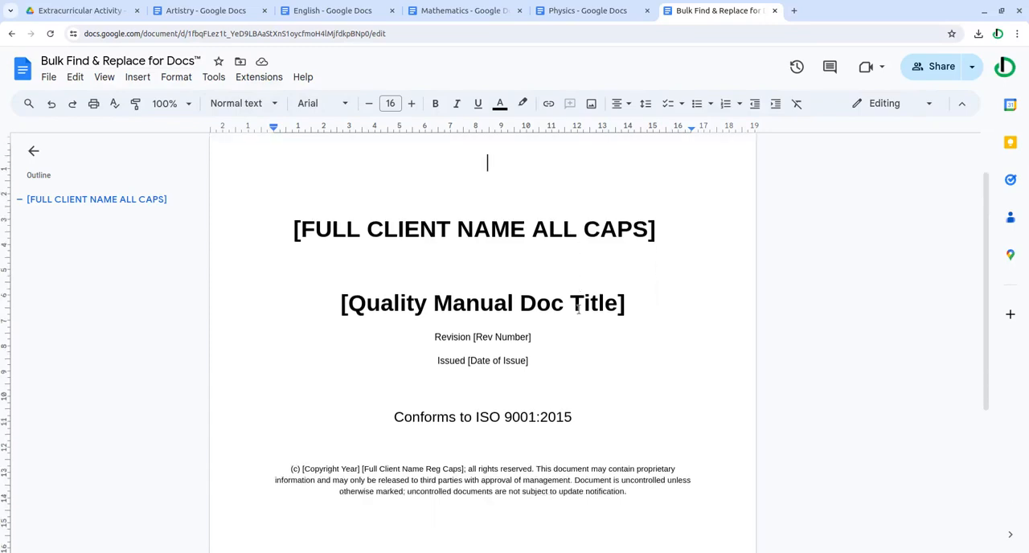
Start the Bulk Find & Replace for Docs add-on from the Extensions menu.
{"action": "scroll", "scroll_direction": "up", "scroll_amount": 3}
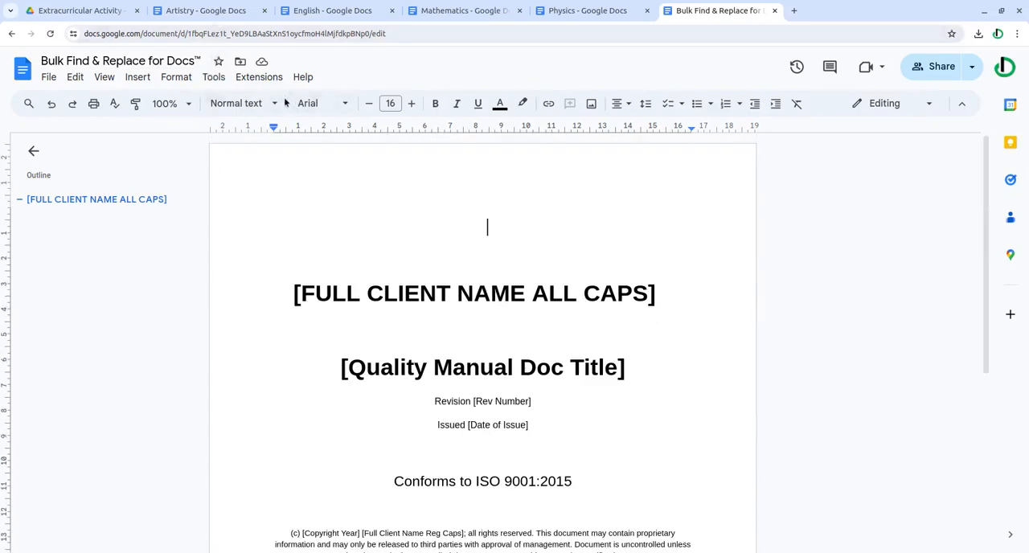
{"action": "left_click", "coordinate": [259, 76]}
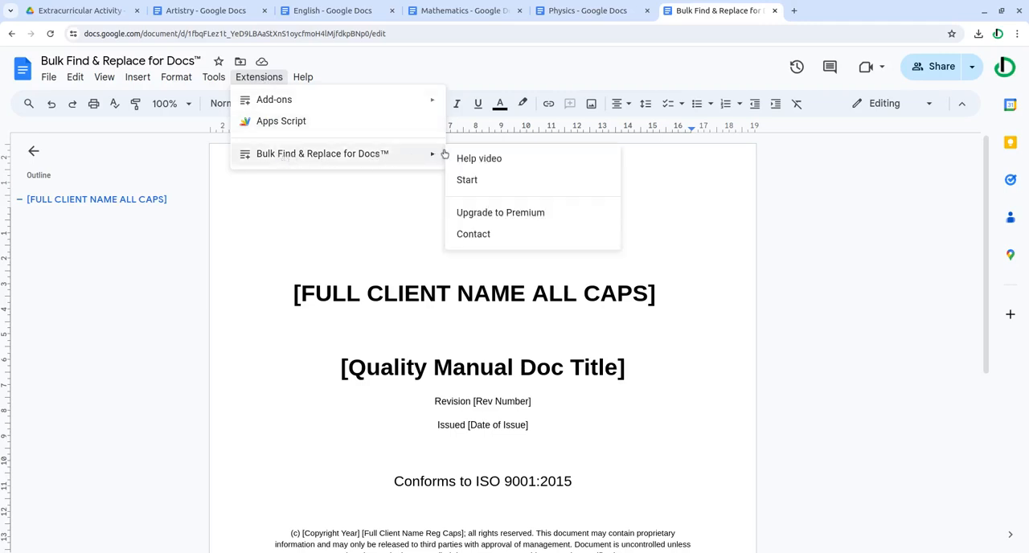
{"action": "left_click", "coordinate": [467, 180]}
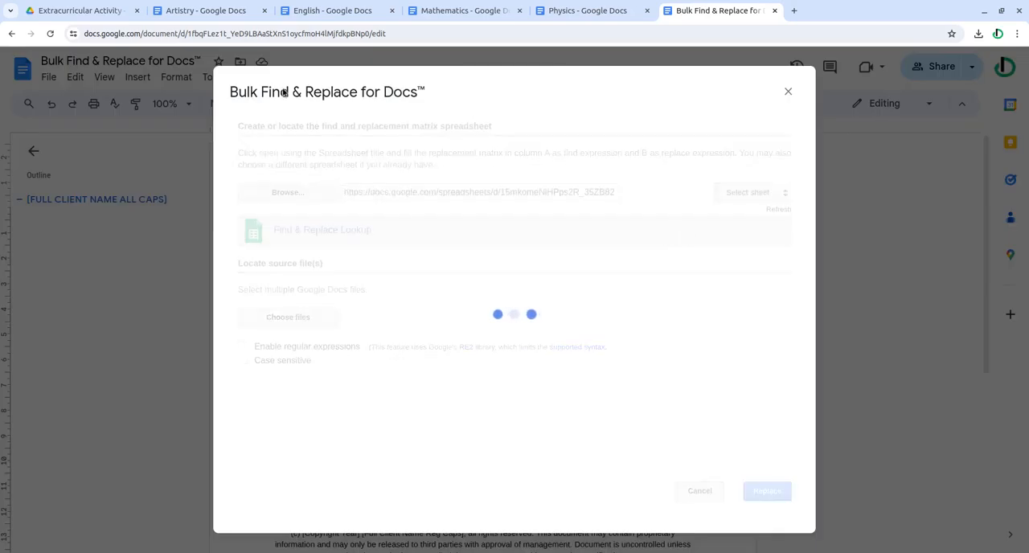
{"action": "left_click", "coordinate": [197, 10]}
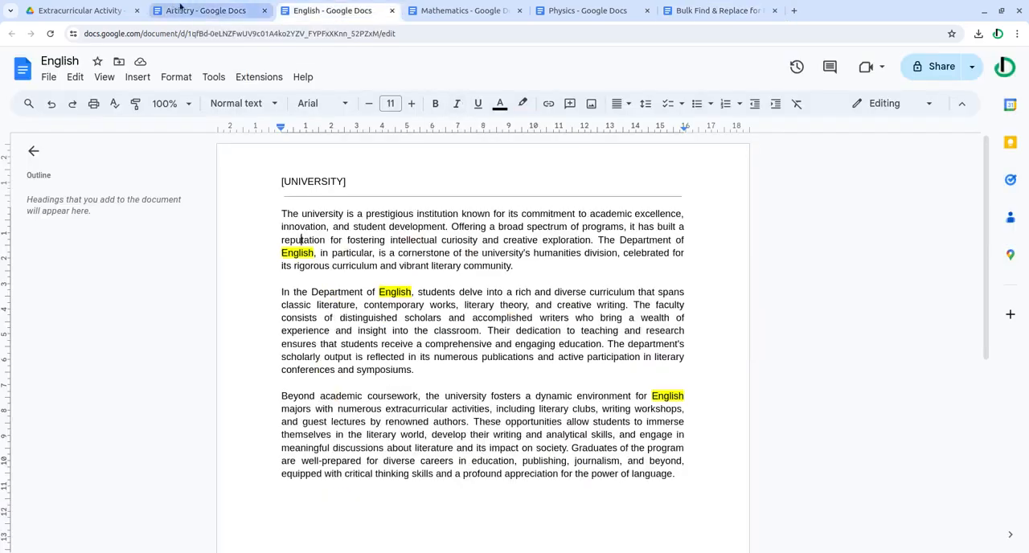
View the highlighted terms in the Mathematics and Physics documents.
{"action": "left_click", "coordinate": [463, 10]}
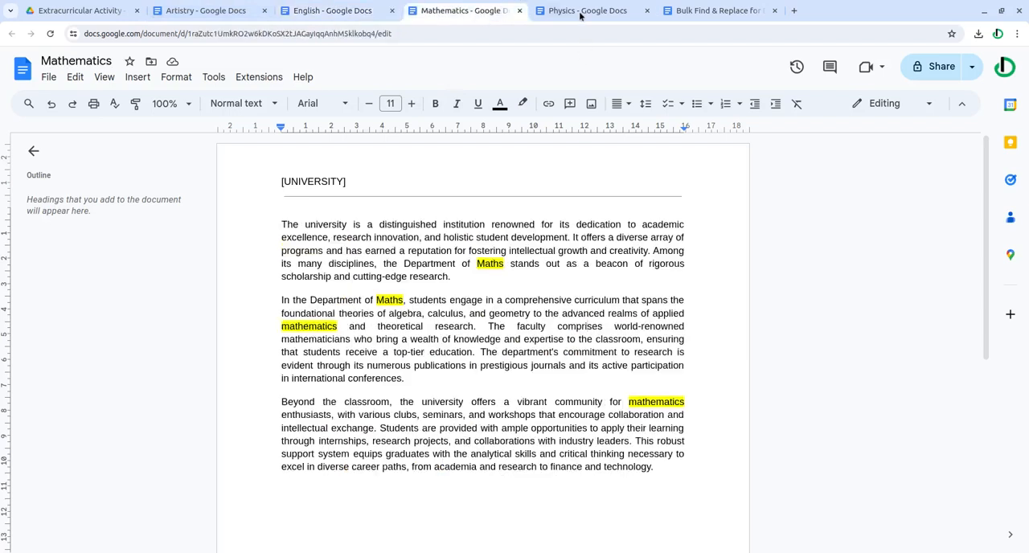
{"action": "left_click", "coordinate": [72, 10]}
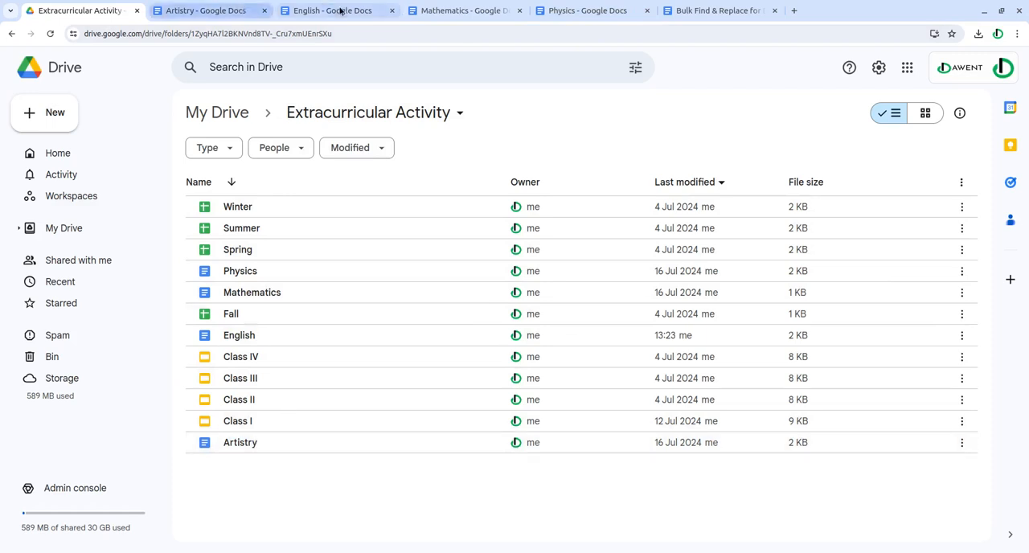
Pick English, Artistry, Mathematics and Physics as the add-on's source documents.
{"action": "left_click", "coordinate": [715, 11]}
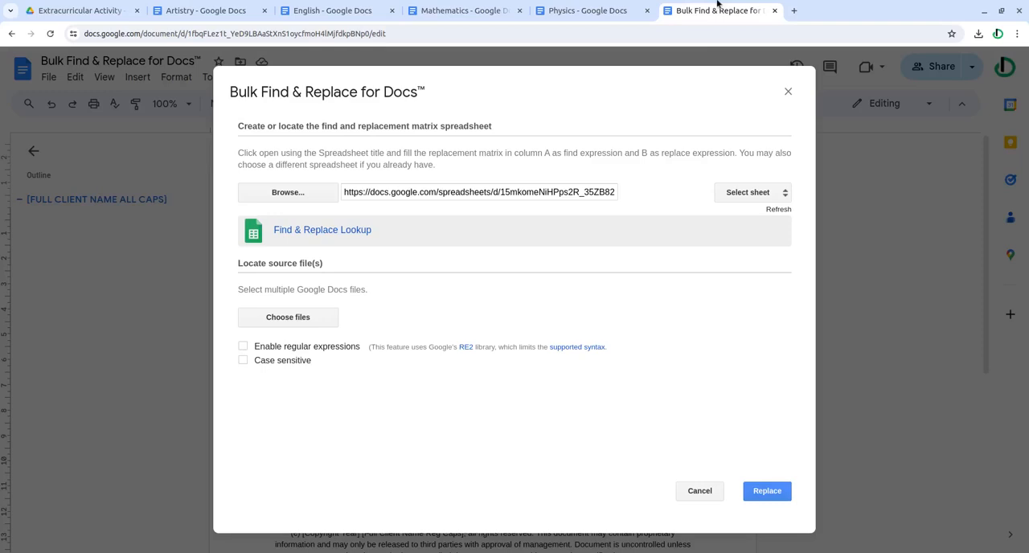
{"action": "mouse_move", "coordinate": [447, 276]}
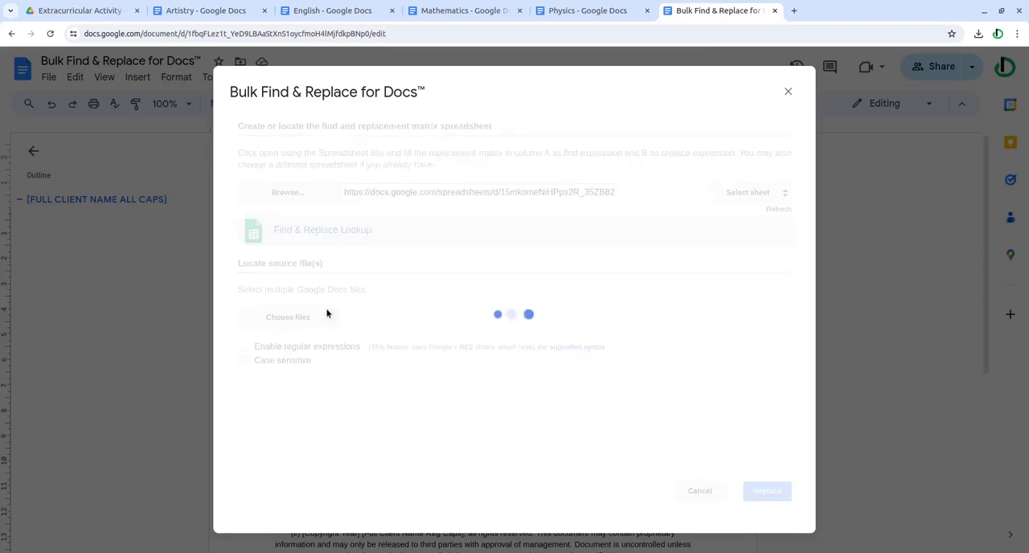
{"action": "left_click", "coordinate": [287, 316]}
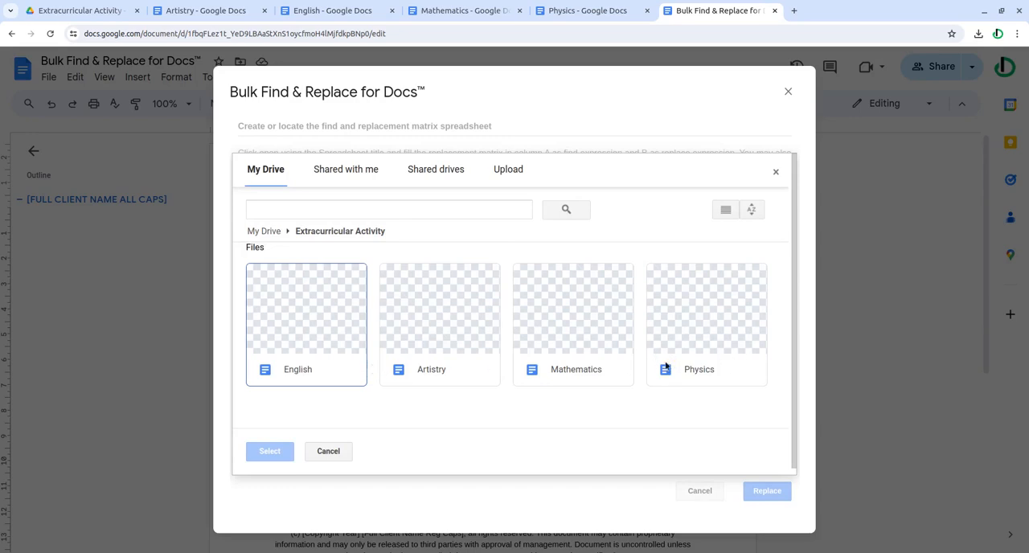
{"action": "mouse_move", "coordinate": [348, 324]}
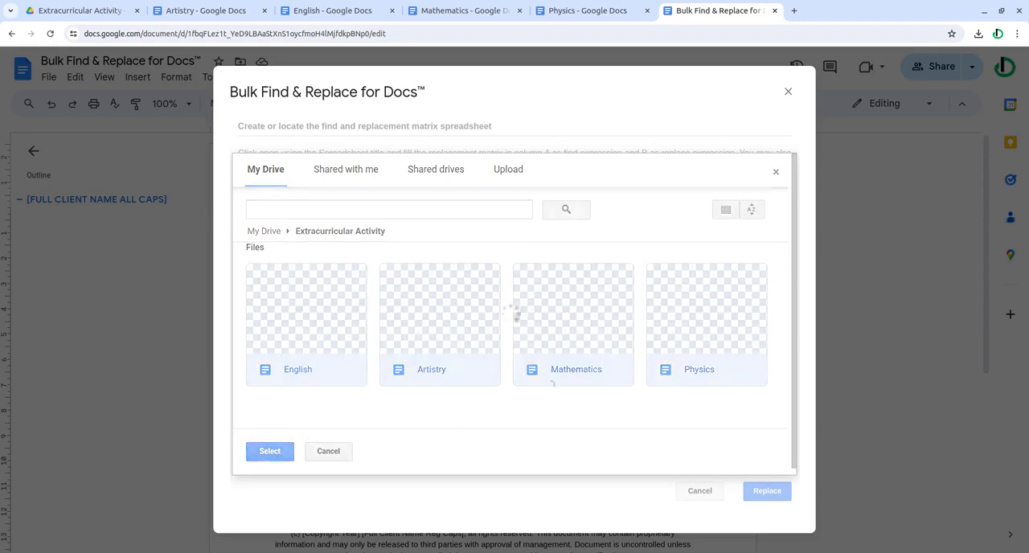
{"action": "left_click", "coordinate": [269, 451]}
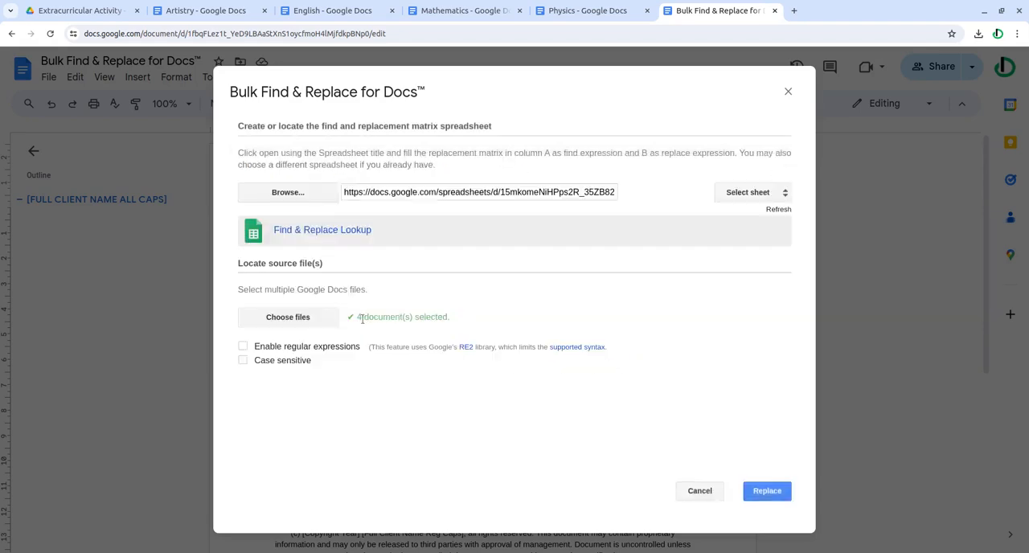
{"action": "mouse_move", "coordinate": [398, 231]}
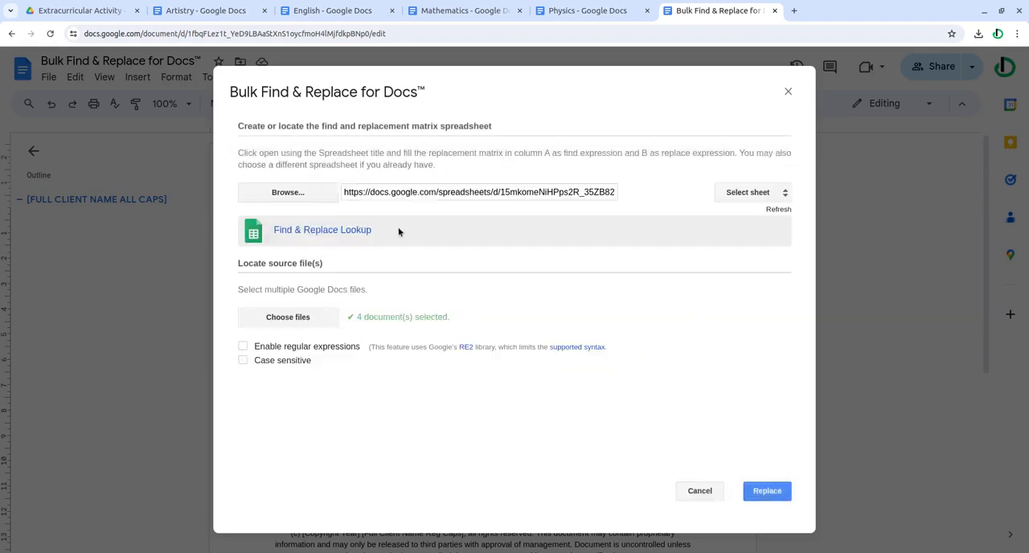
{"action": "mouse_move", "coordinate": [342, 229]}
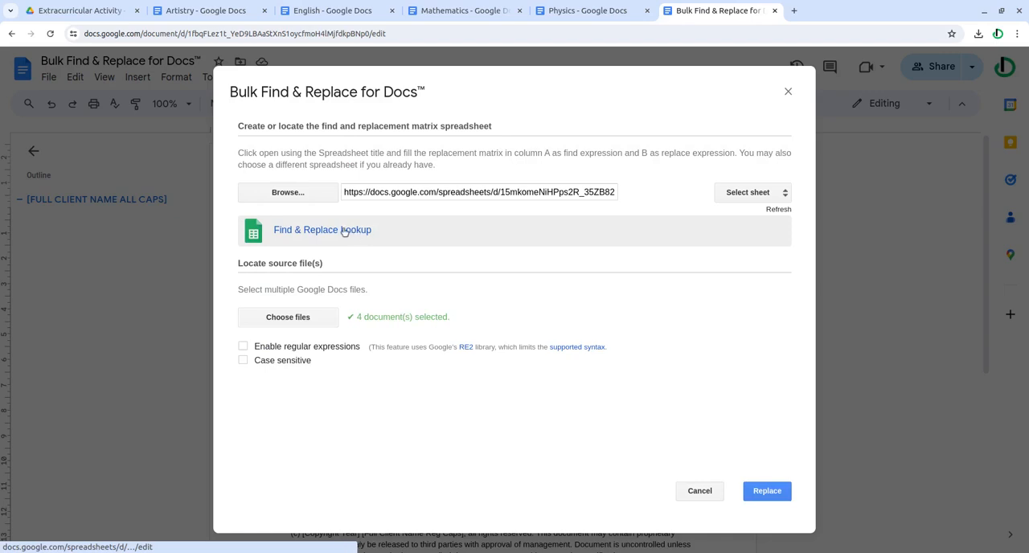
Review the lookup sheet's five pairs, including maths, physics and the university address, then view Artistry.
{"action": "left_click", "coordinate": [321, 229]}
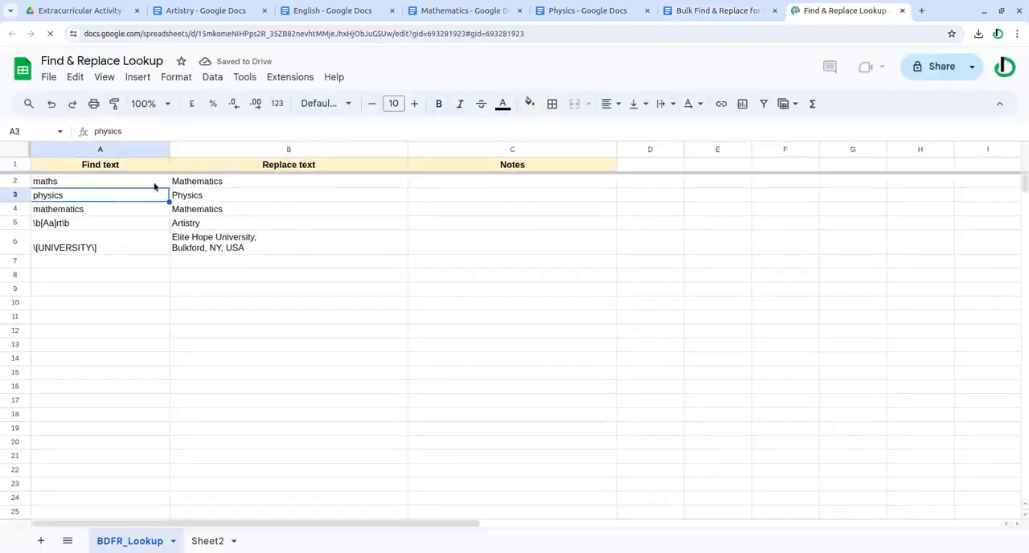
{"action": "left_click", "coordinate": [288, 181]}
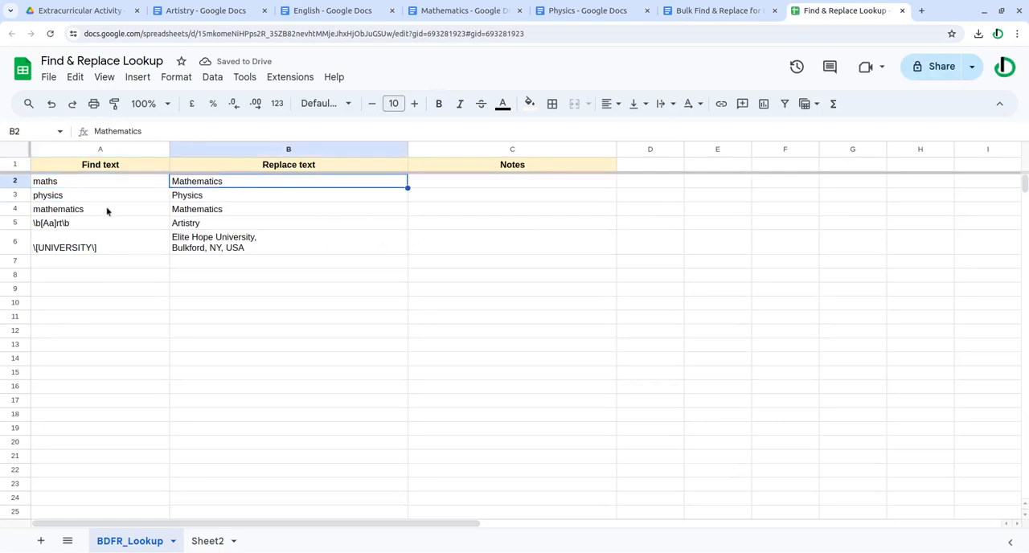
{"action": "left_click", "coordinate": [99, 181]}
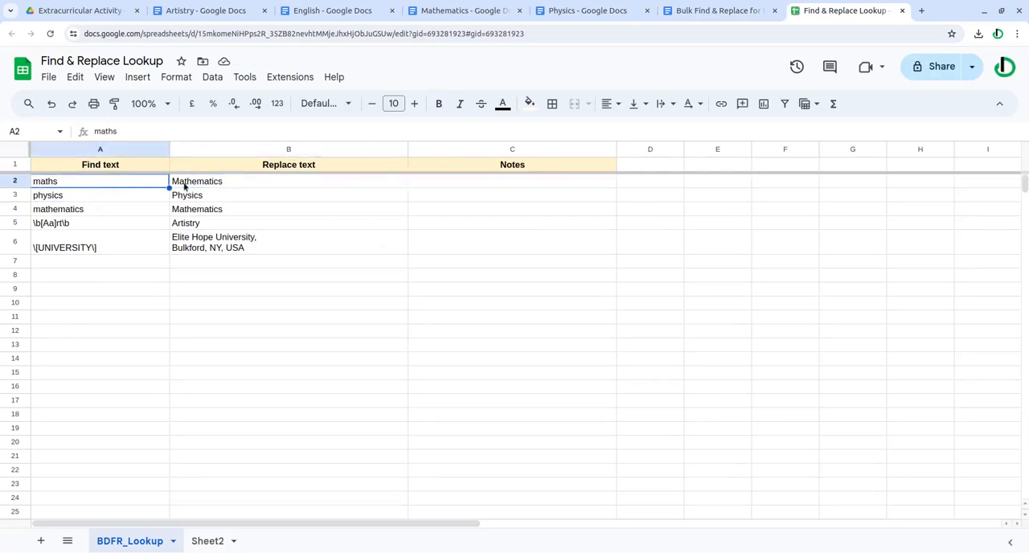
{"action": "left_click", "coordinate": [64, 194]}
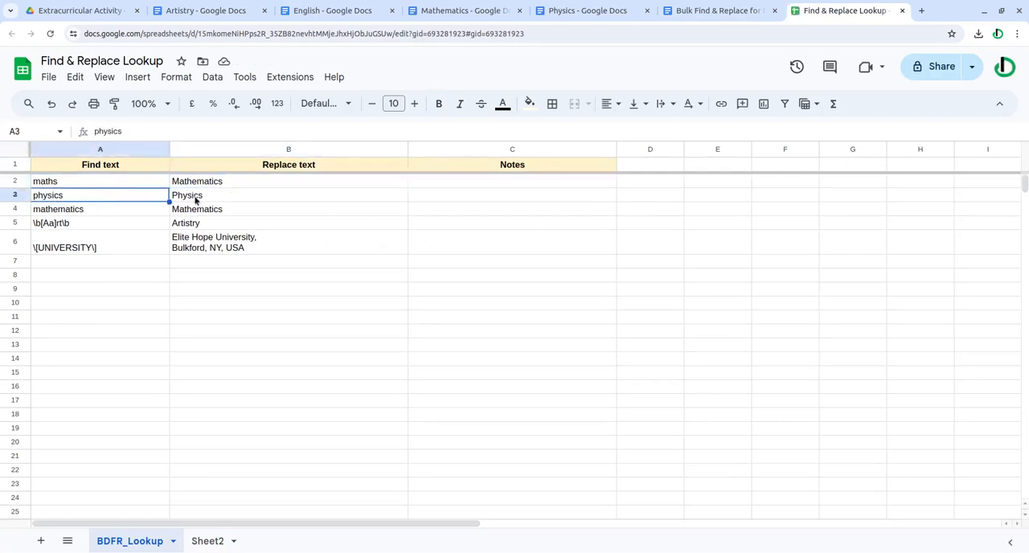
{"action": "left_click", "coordinate": [80, 209]}
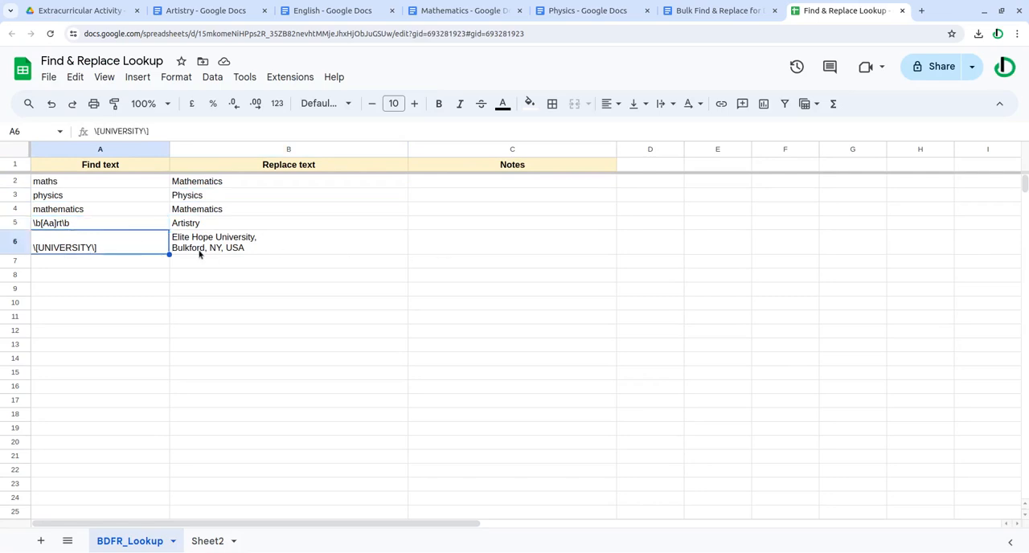
{"action": "left_click", "coordinate": [289, 223]}
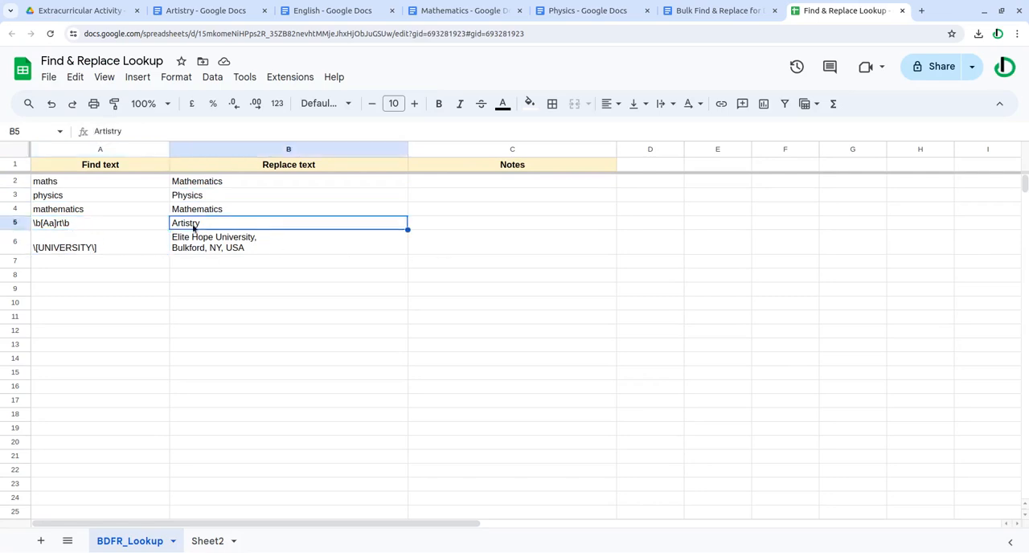
{"action": "left_click", "coordinate": [289, 241]}
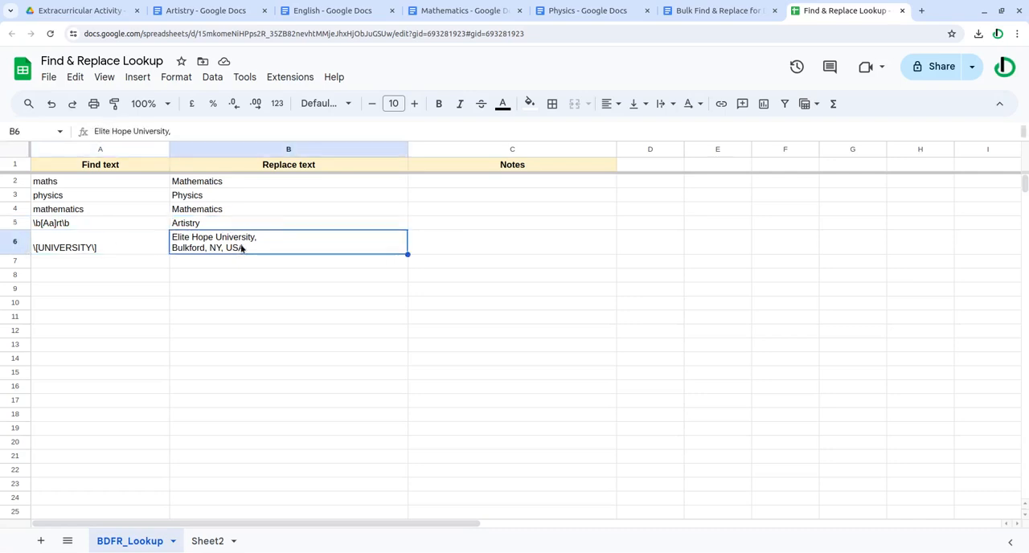
{"action": "left_click", "coordinate": [193, 10]}
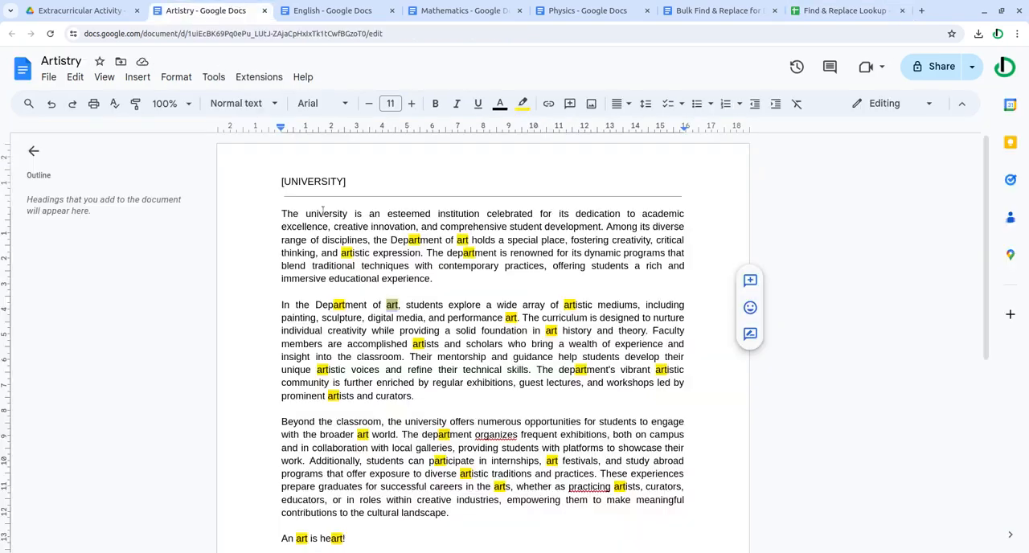
Choose BDFR_Lookup as the replacement sheet, then go back to the lookup spreadsheet.
{"action": "left_click", "coordinate": [582, 11]}
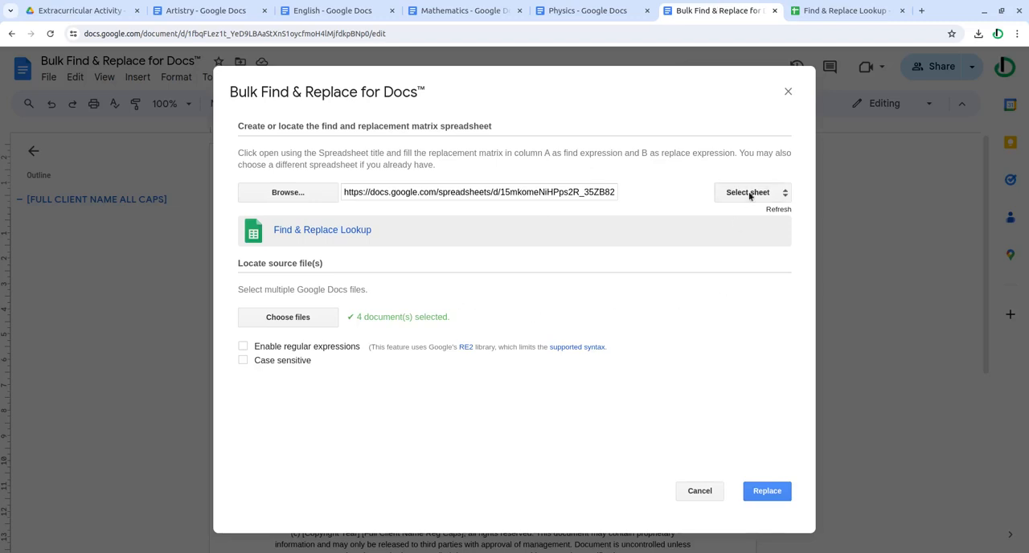
{"action": "left_click", "coordinate": [751, 192]}
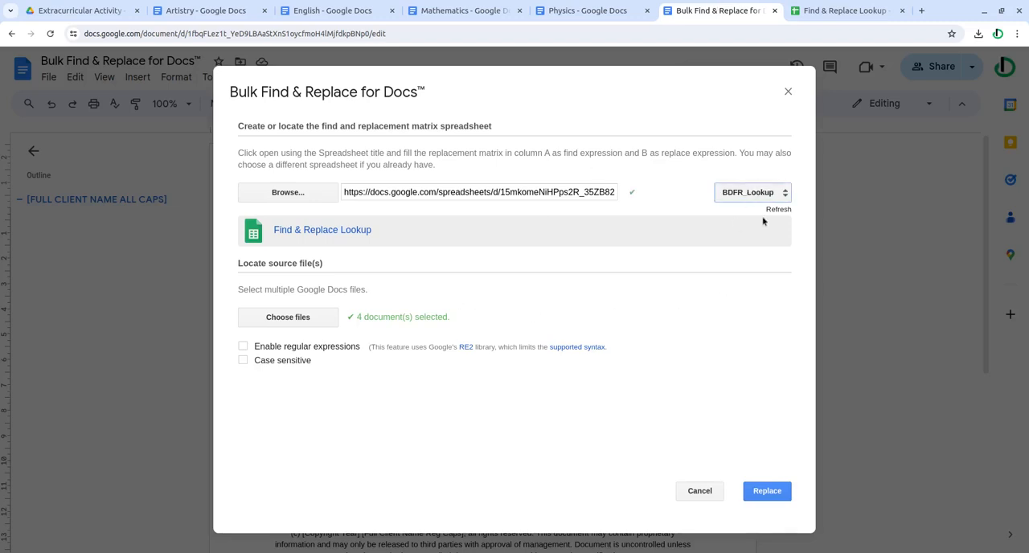
{"action": "left_click", "coordinate": [840, 14]}
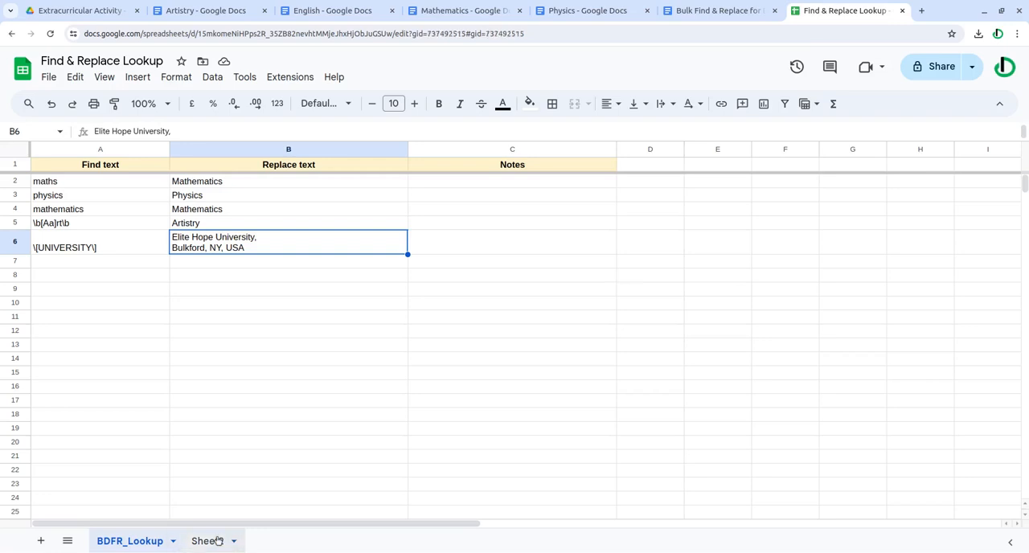
Confirm Sheet2's cells A2:B15 are empty, then return to the add-on window.
{"action": "left_click", "coordinate": [205, 540]}
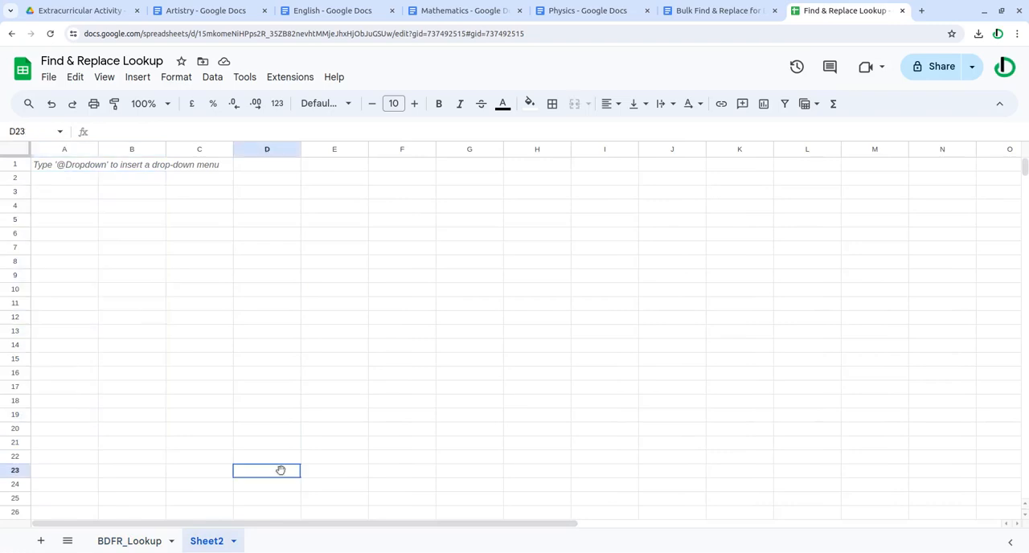
{"action": "left_click_drag", "start_coordinate": [64, 177], "coordinate": [131, 359]}
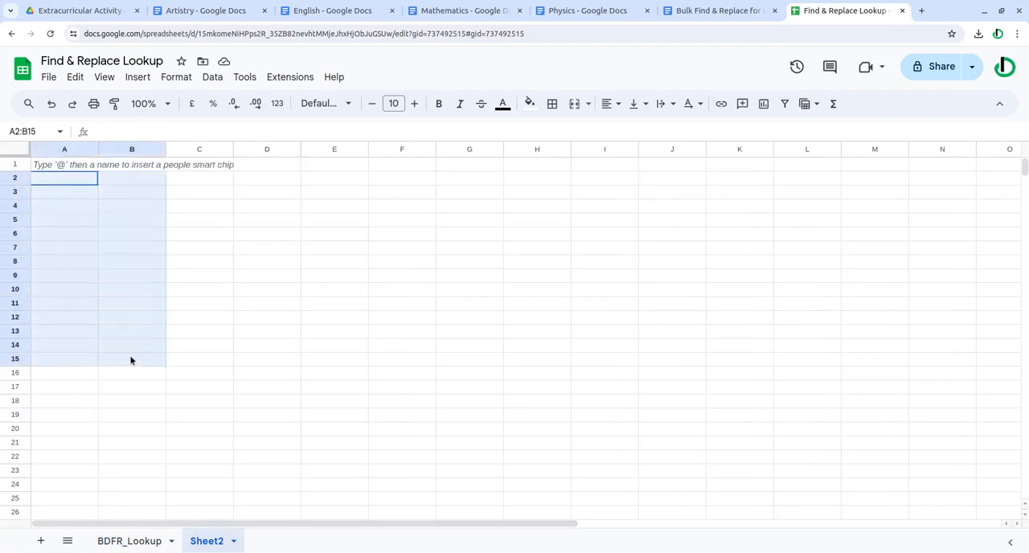
{"action": "left_click", "coordinate": [716, 10]}
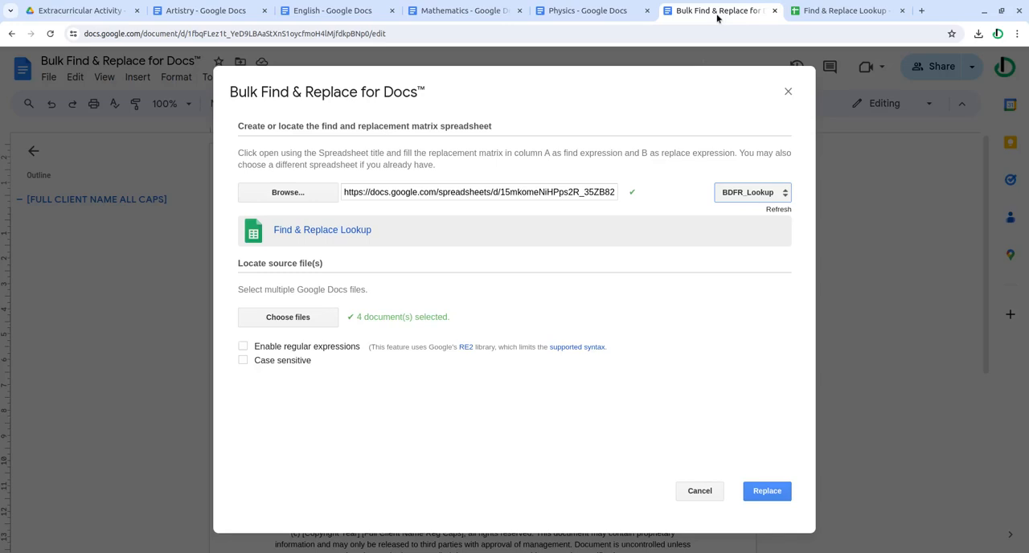
{"action": "mouse_move", "coordinate": [427, 365]}
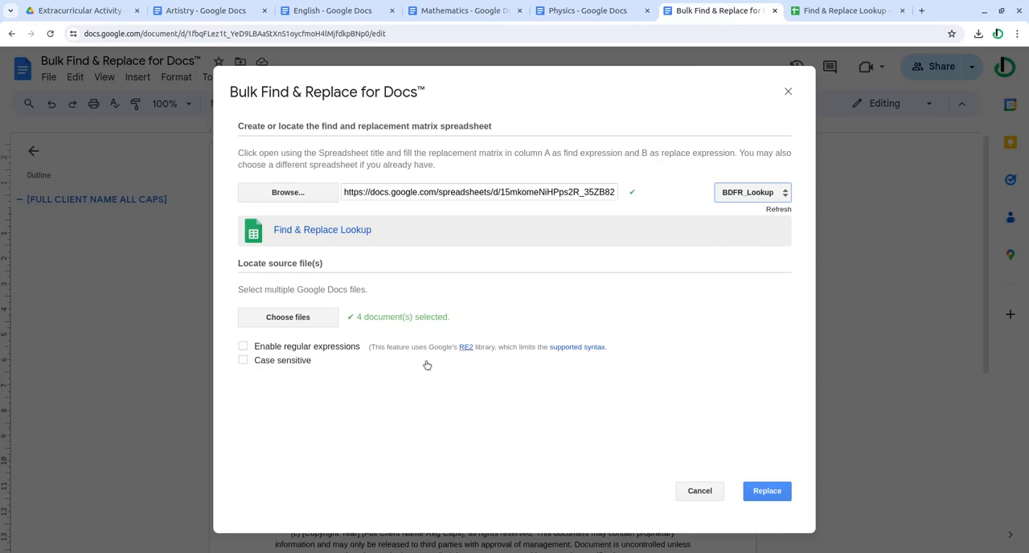
Check the lookup sheet's regex rows, then tick Enable regular expressions in the add-on.
{"action": "left_click", "coordinate": [243, 347]}
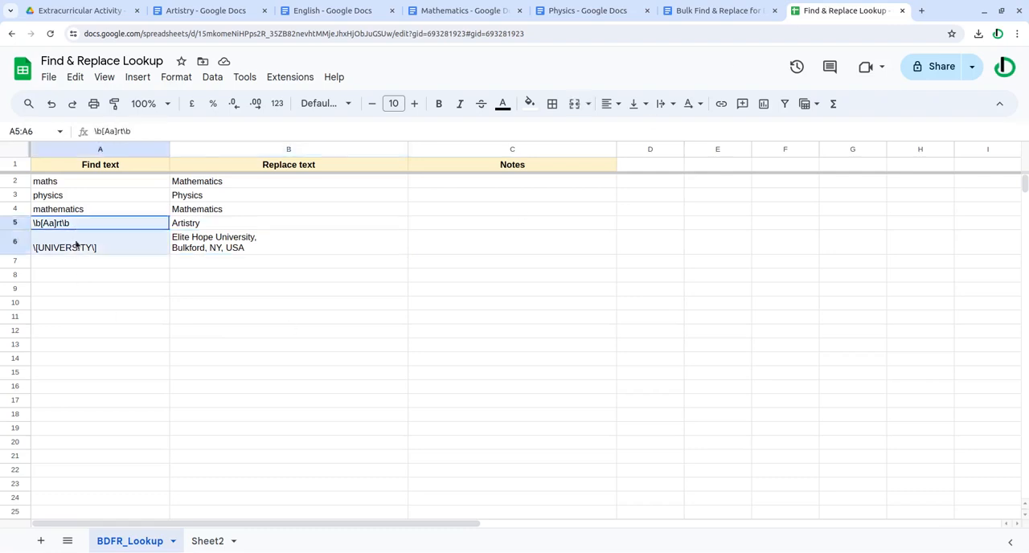
{"action": "left_click", "coordinate": [708, 10]}
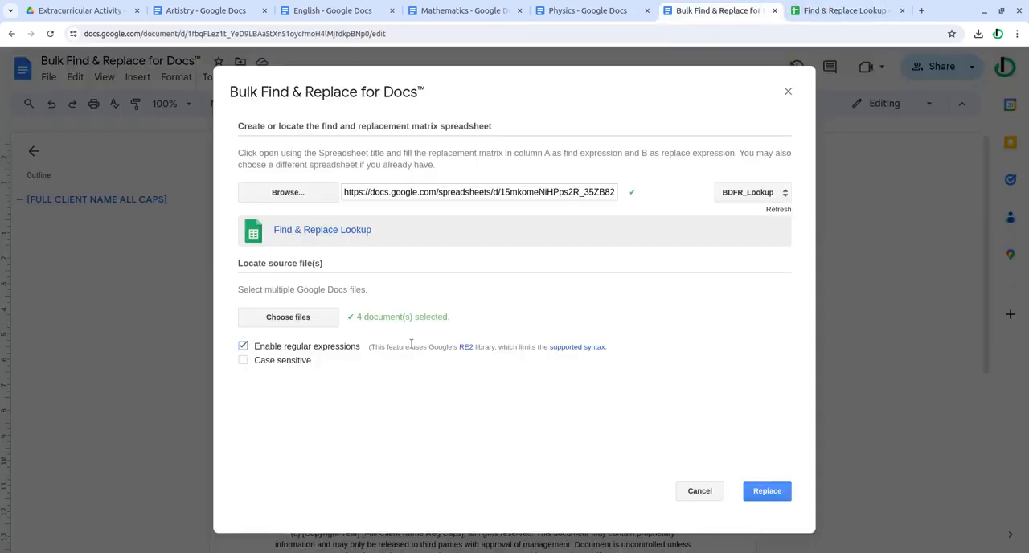
{"action": "left_click", "coordinate": [243, 360]}
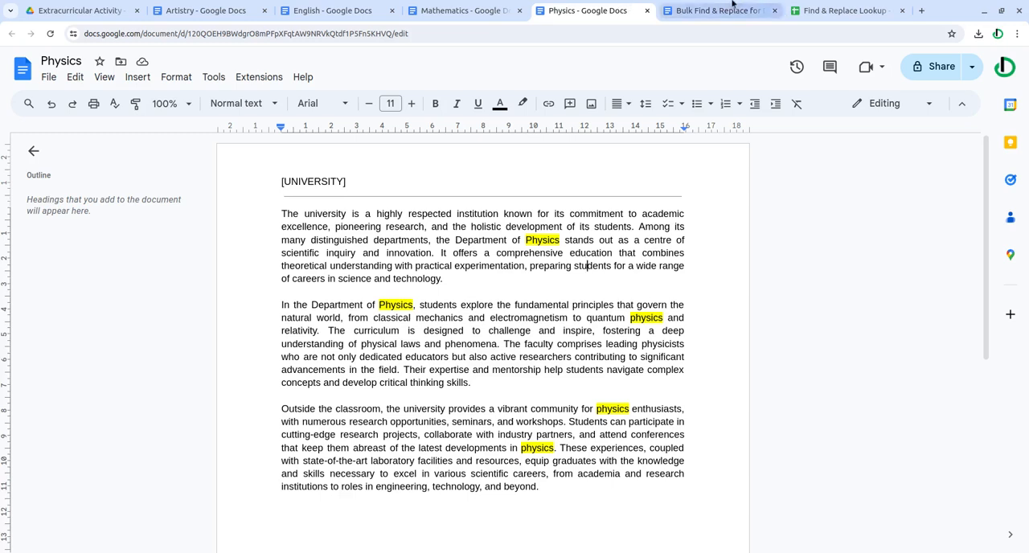
Confirm the case-sensitive regex replacement across all four documents, then view Artistry.
{"action": "left_click", "coordinate": [766, 491]}
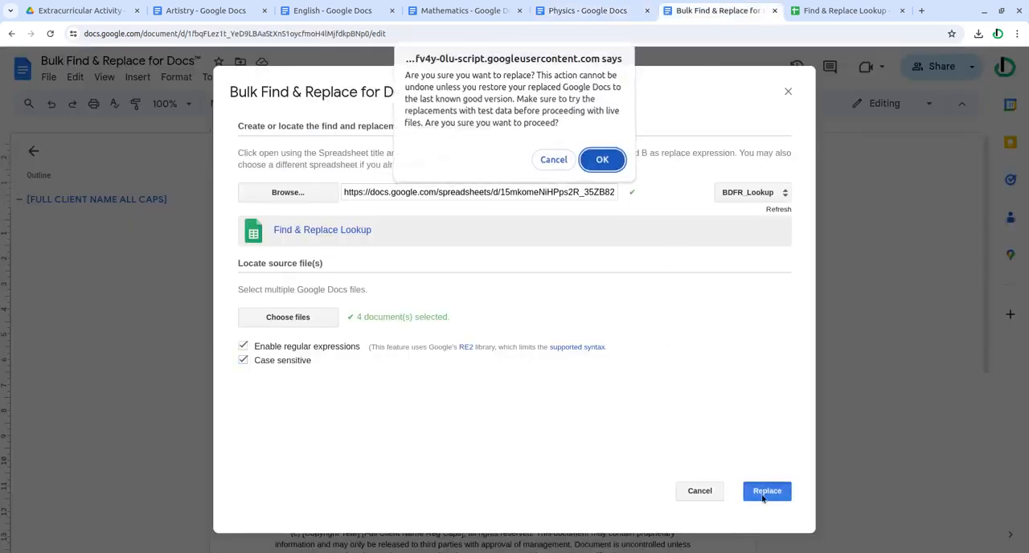
{"action": "left_click", "coordinate": [602, 159]}
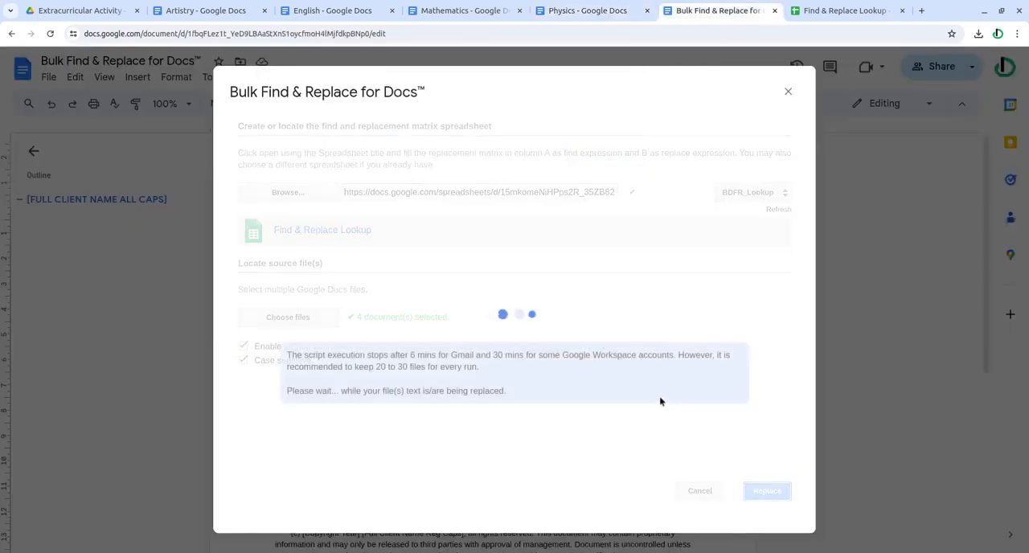
{"action": "left_click", "coordinate": [193, 11]}
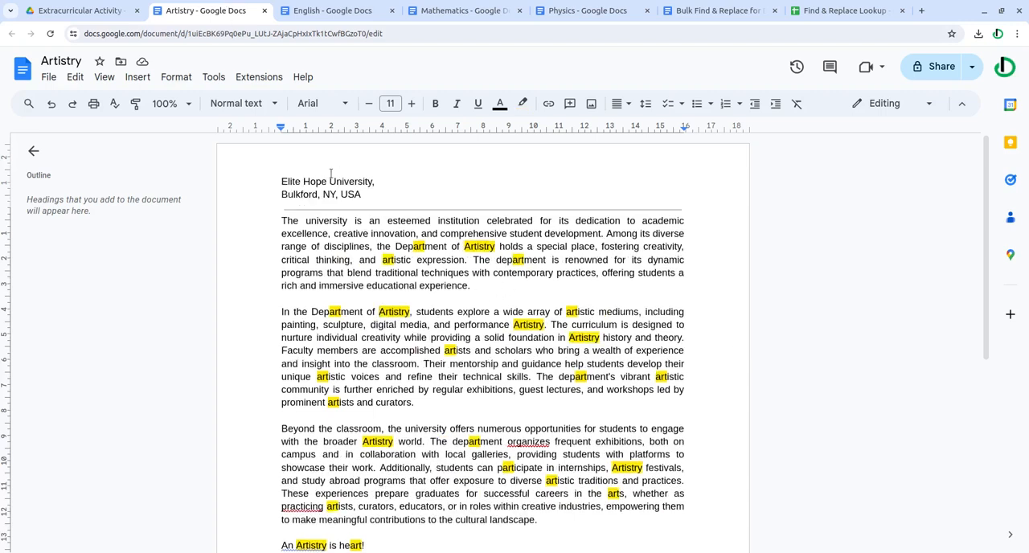
Verify English, Mathematics and Physics start with the university address, then reopen the lookup table.
{"action": "left_click", "coordinate": [333, 11]}
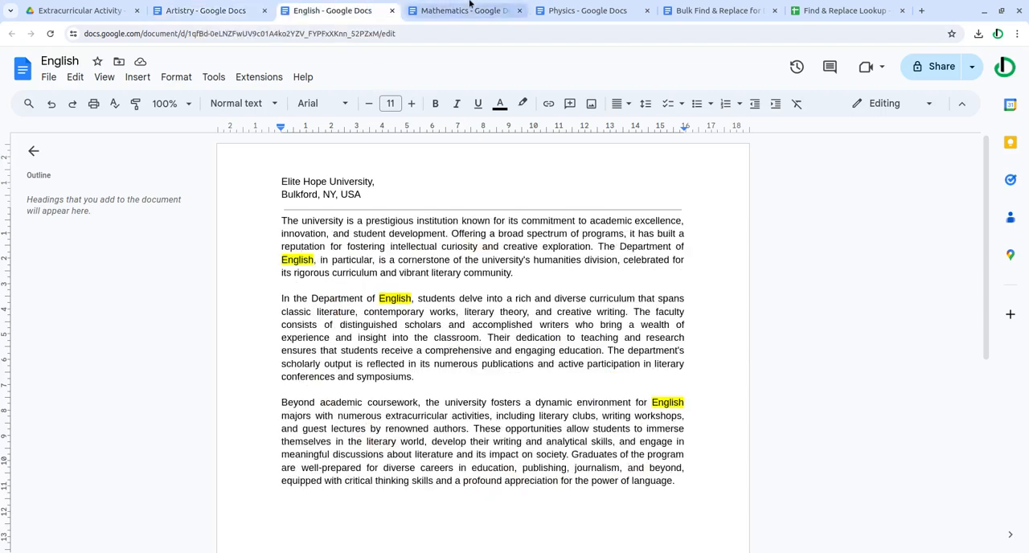
{"action": "left_click", "coordinate": [466, 10]}
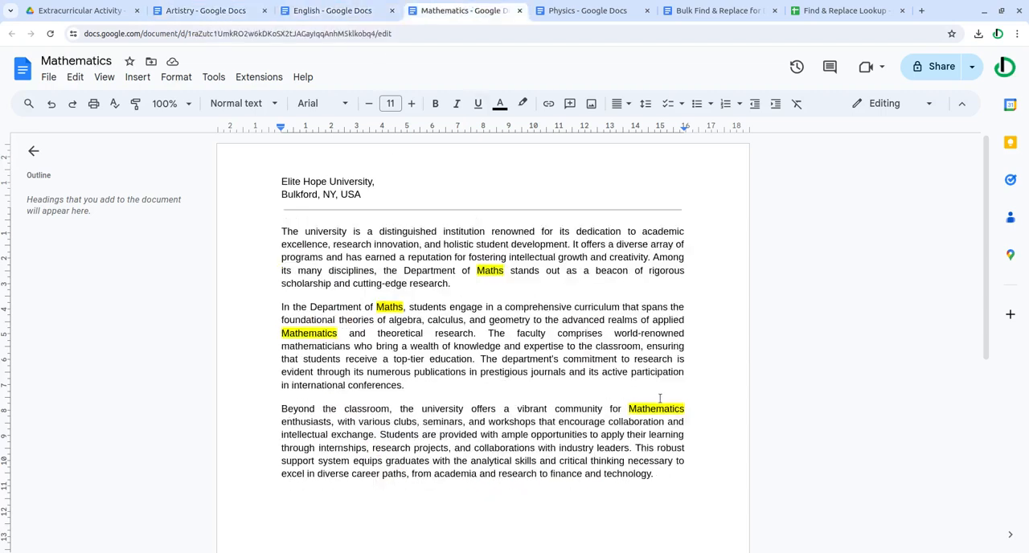
{"action": "left_click", "coordinate": [581, 11]}
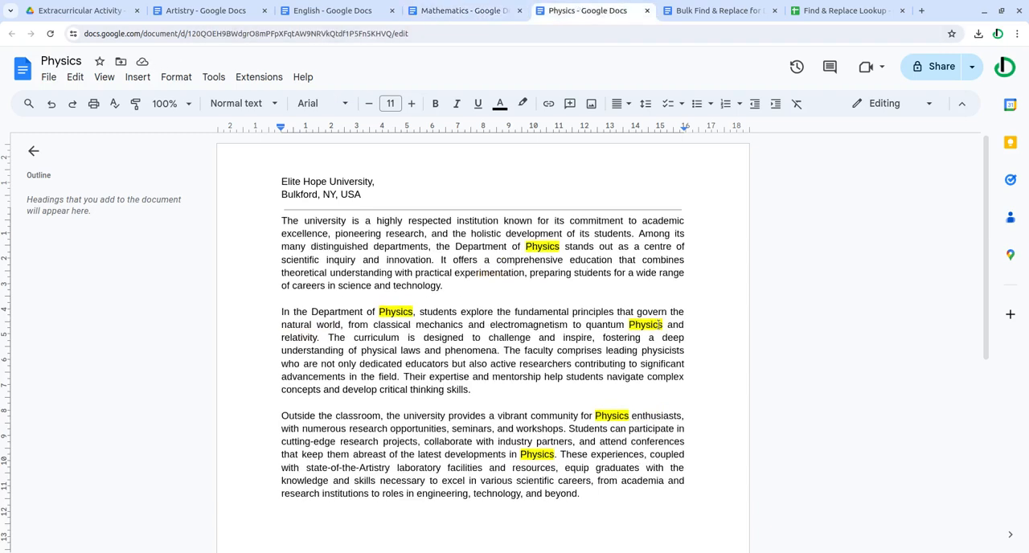
{"action": "left_click", "coordinate": [726, 10]}
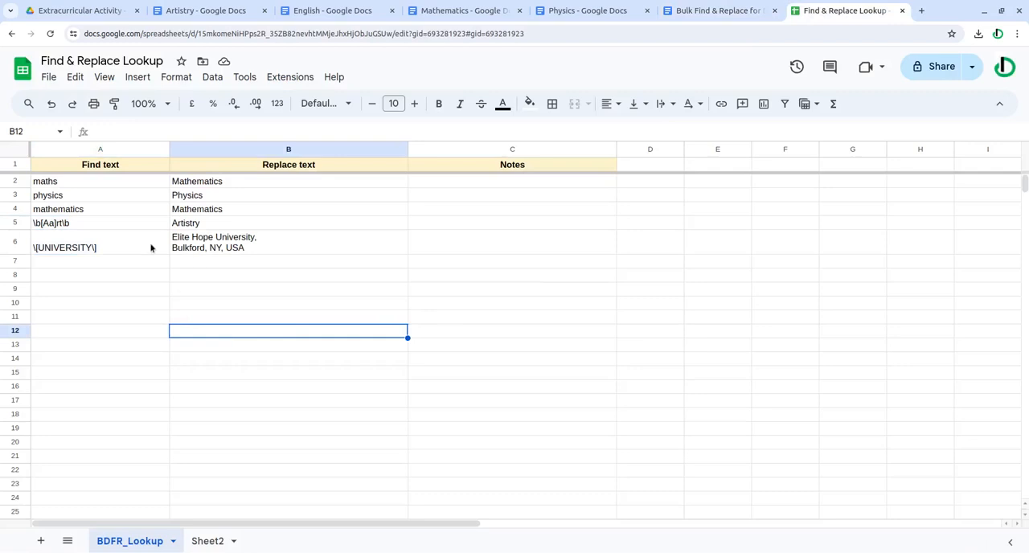
{"action": "left_click", "coordinate": [49, 181]}
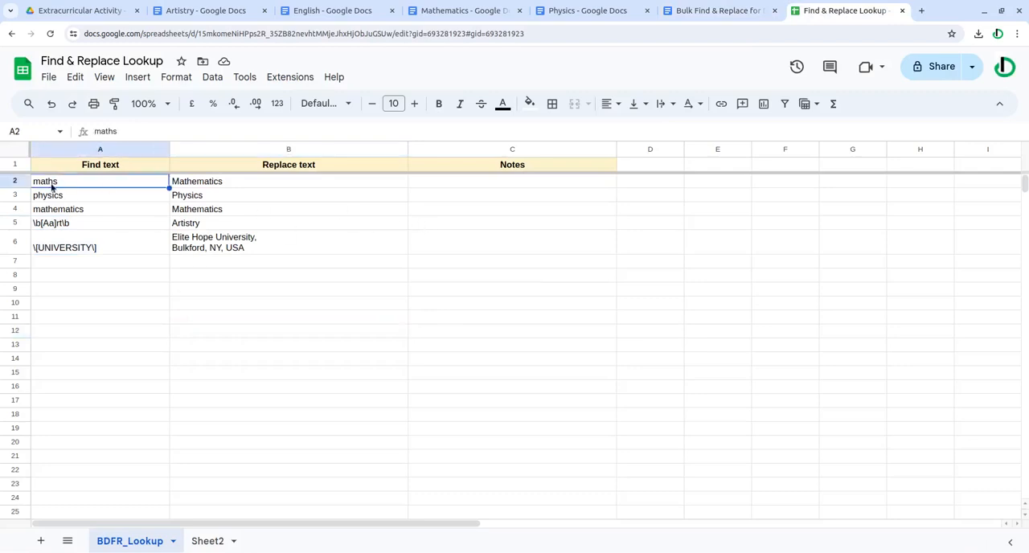
{"action": "left_click", "coordinate": [466, 10]}
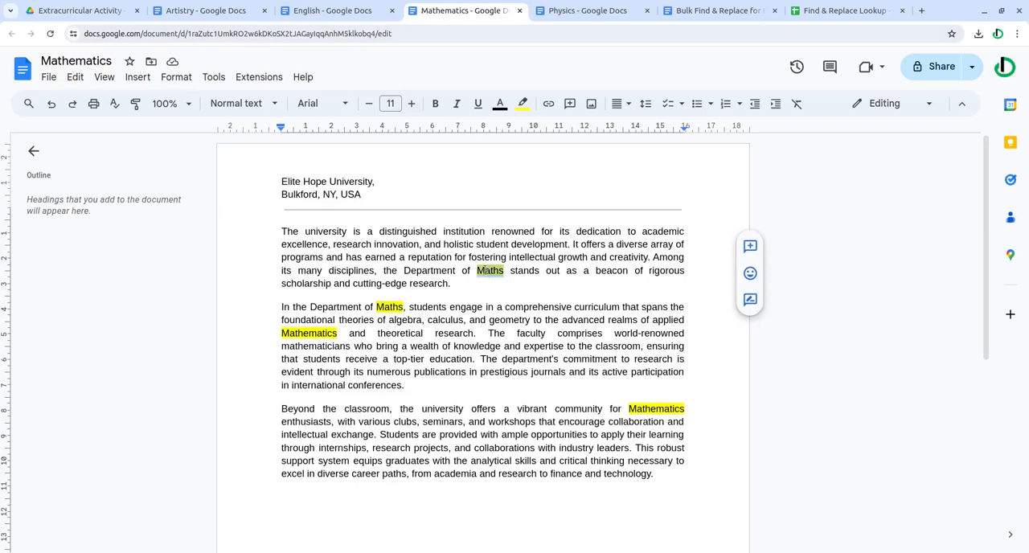
{"action": "left_click", "coordinate": [840, 12]}
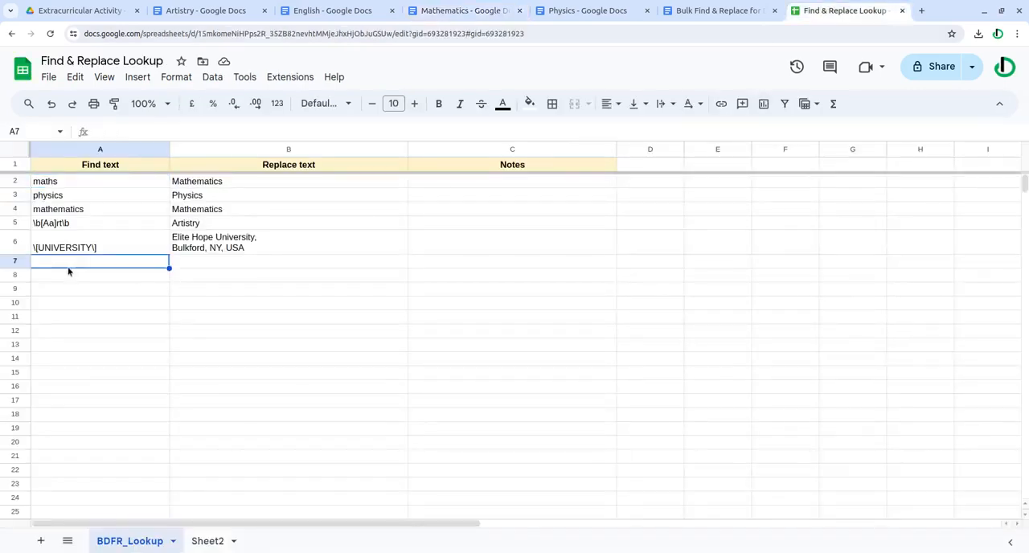
{"action": "mouse_move", "coordinate": [100, 267]}
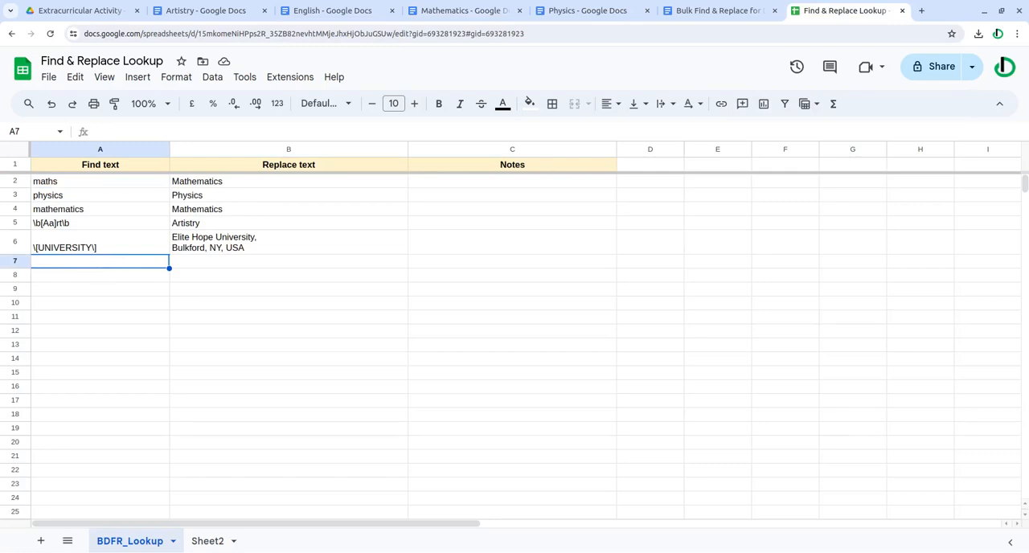
Add a Maths → Mathematics rule in row 7 and delete the old rules in rows 2–6.
{"action": "type", "text": "Math"}
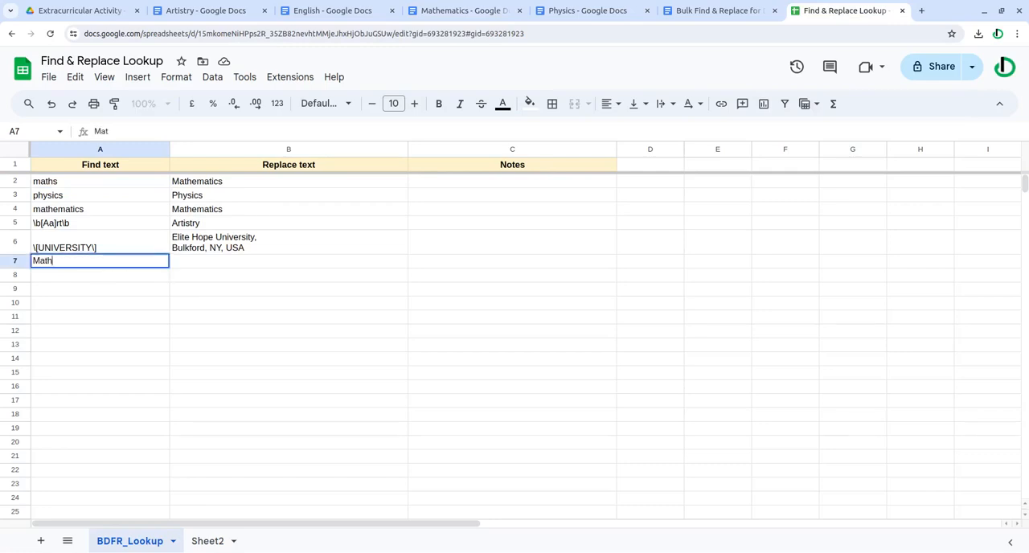
{"action": "left_click", "coordinate": [289, 181]}
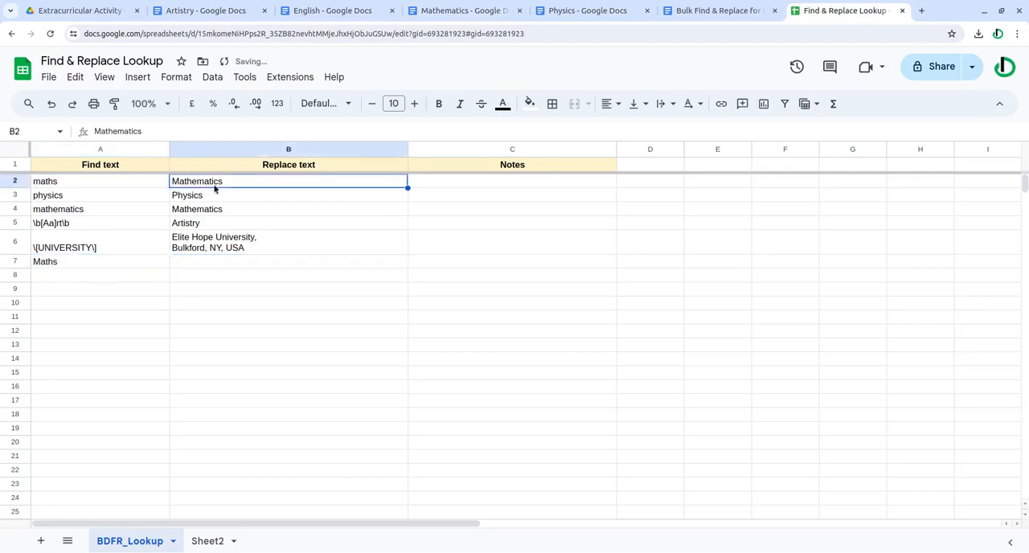
{"action": "left_click", "coordinate": [512, 303]}
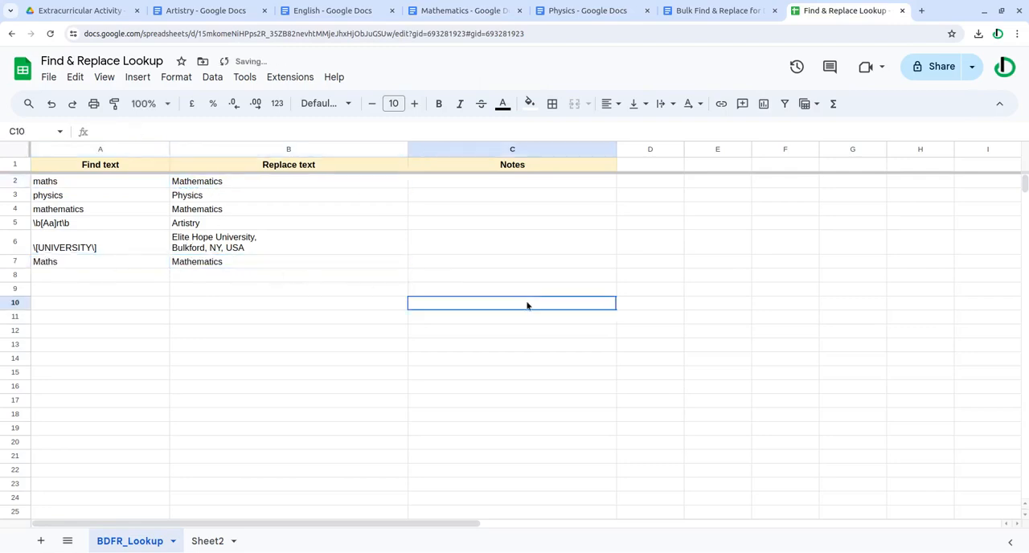
{"action": "left_click", "coordinate": [711, 12]}
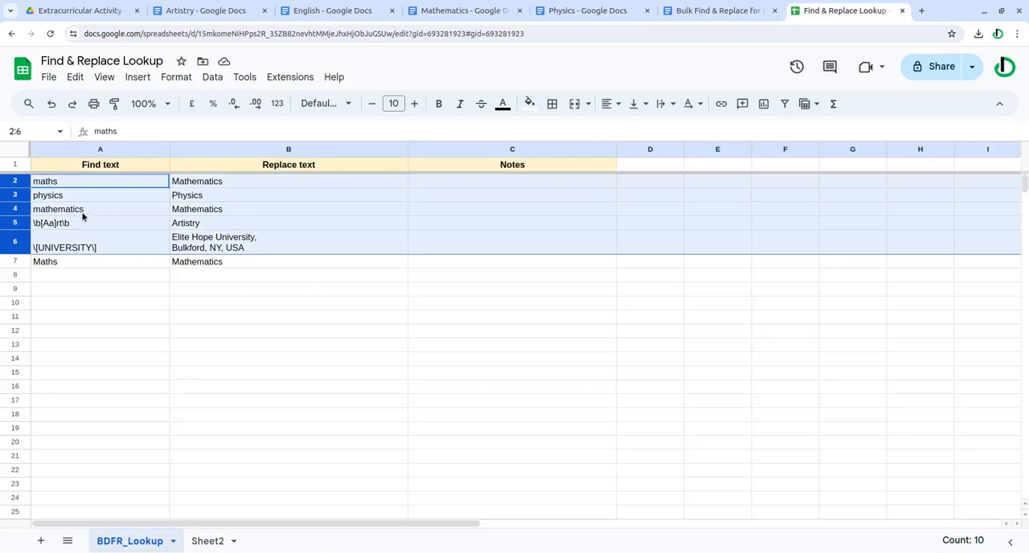
{"action": "mouse_move", "coordinate": [133, 222]}
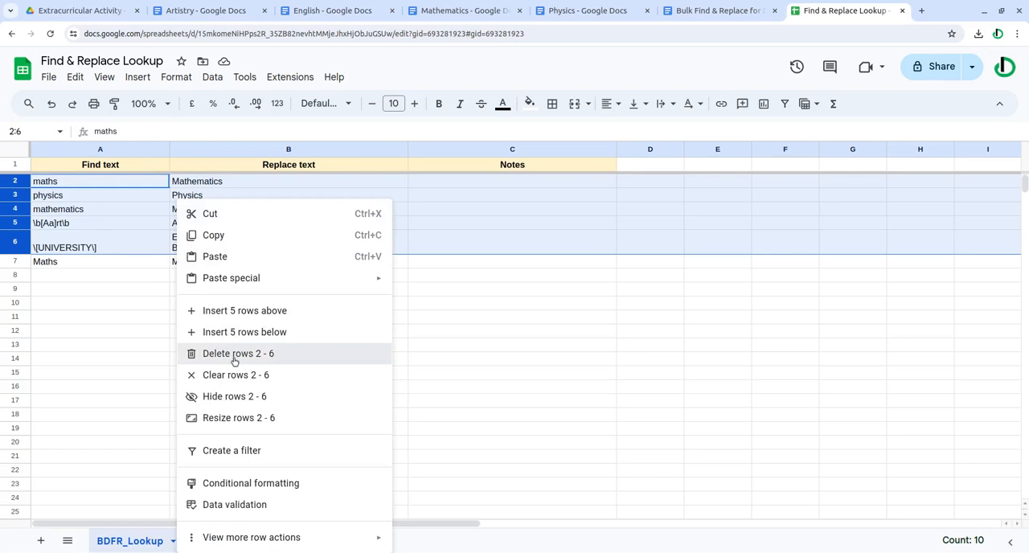
{"action": "left_click", "coordinate": [236, 353]}
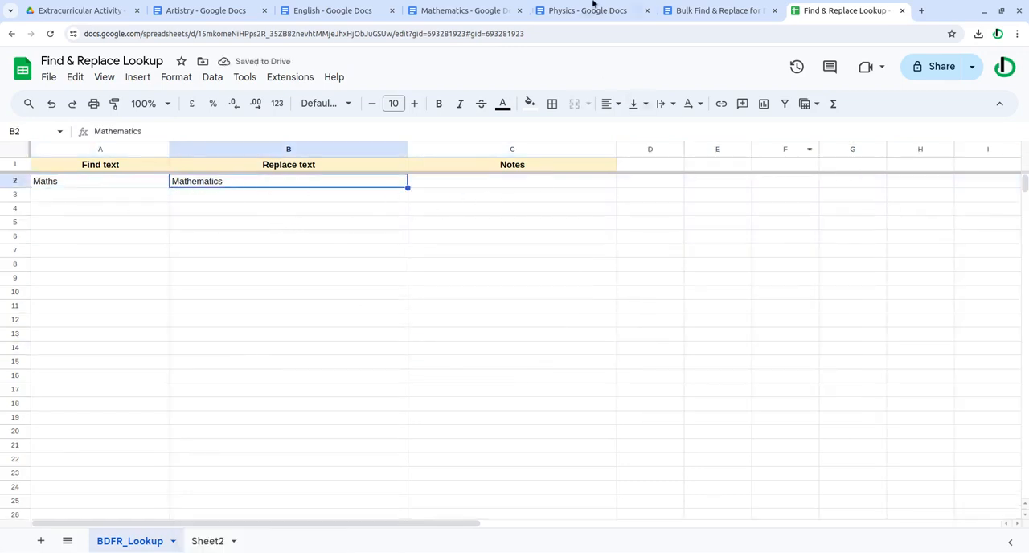
Re-run Bulk Find & Replace and confirm, applying the Maths-to-Mathematics rule in the Mathematics document.
{"action": "left_click", "coordinate": [463, 10]}
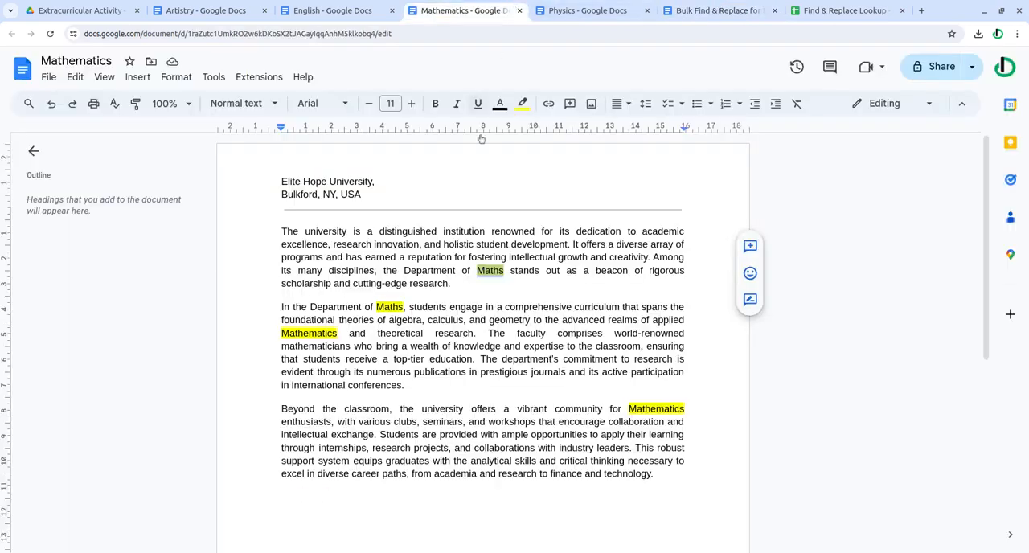
{"action": "left_click", "coordinate": [706, 11]}
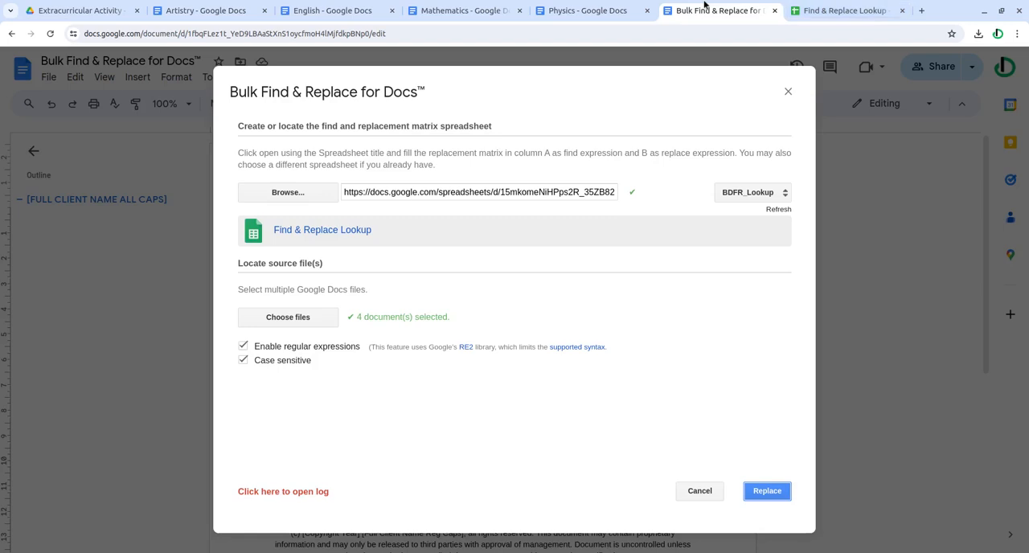
{"action": "left_click", "coordinate": [767, 490]}
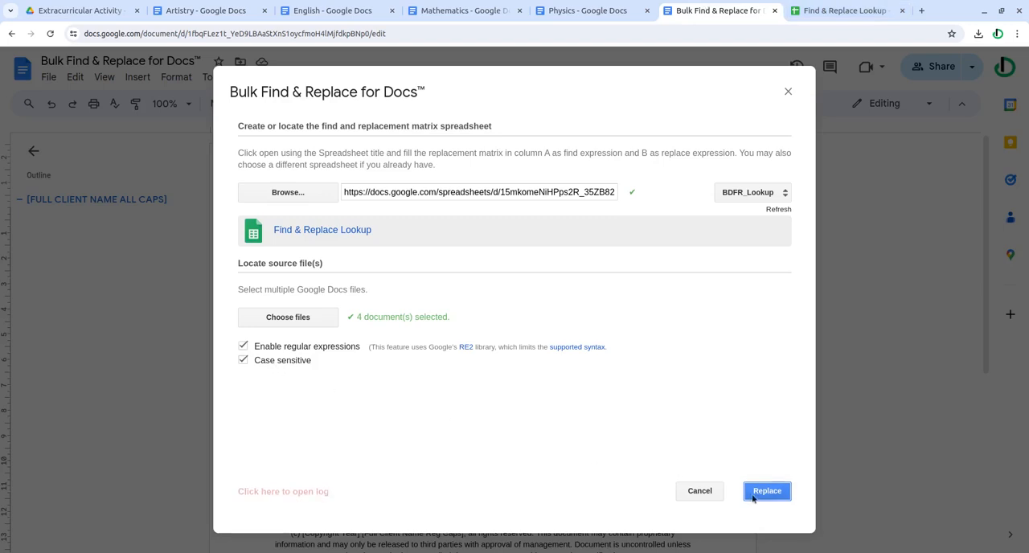
{"action": "left_click", "coordinate": [767, 491]}
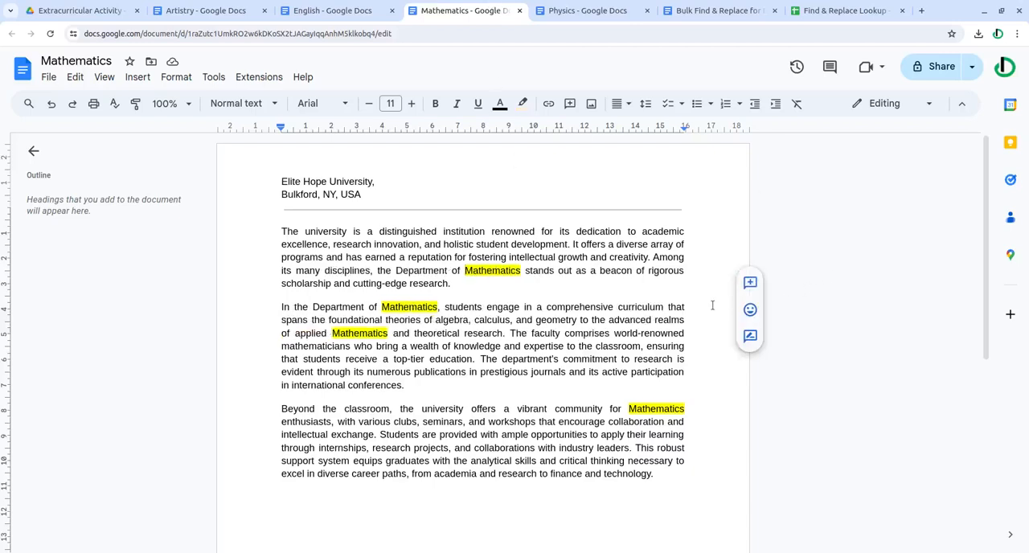
Review the English, Artistry, English again and Mathematics tabs, then reopen the Bulk Find & Replace tab.
{"action": "left_click", "coordinate": [328, 11]}
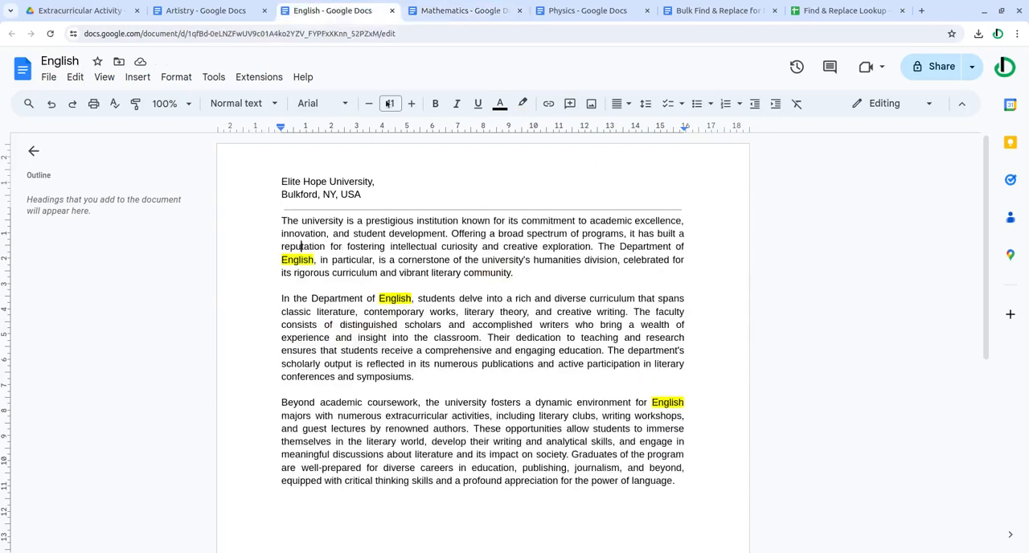
{"action": "left_click", "coordinate": [197, 10]}
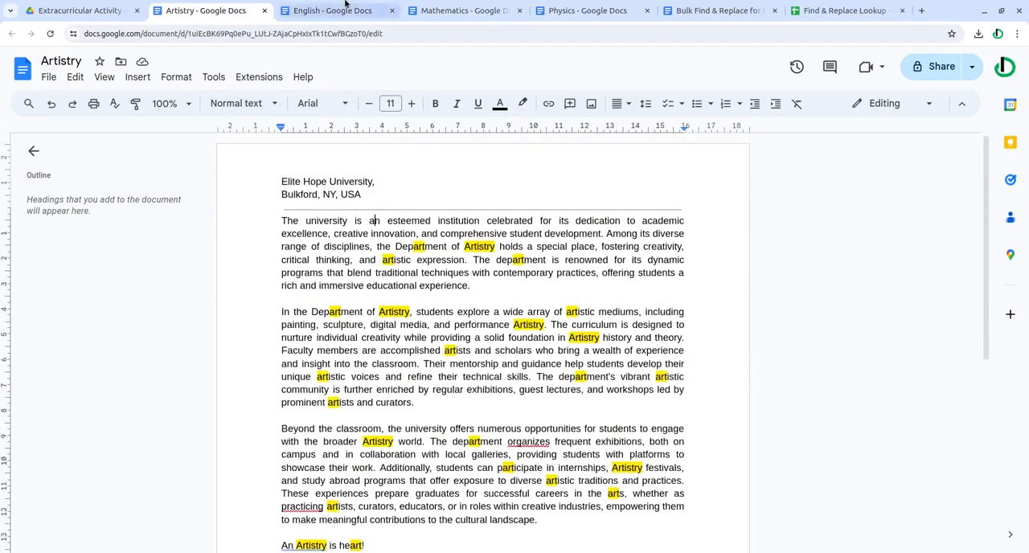
{"action": "left_click", "coordinate": [328, 11]}
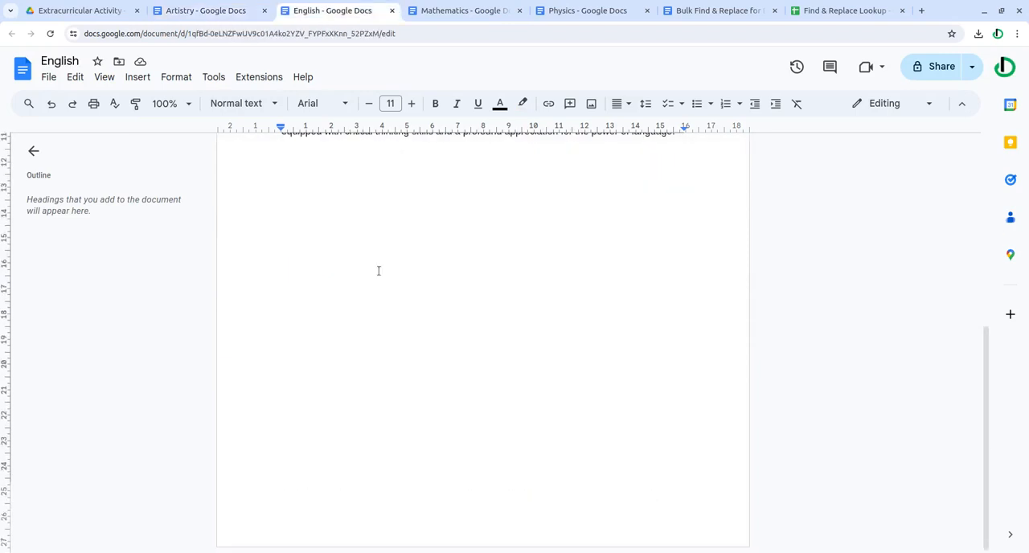
{"action": "left_click", "coordinate": [462, 10]}
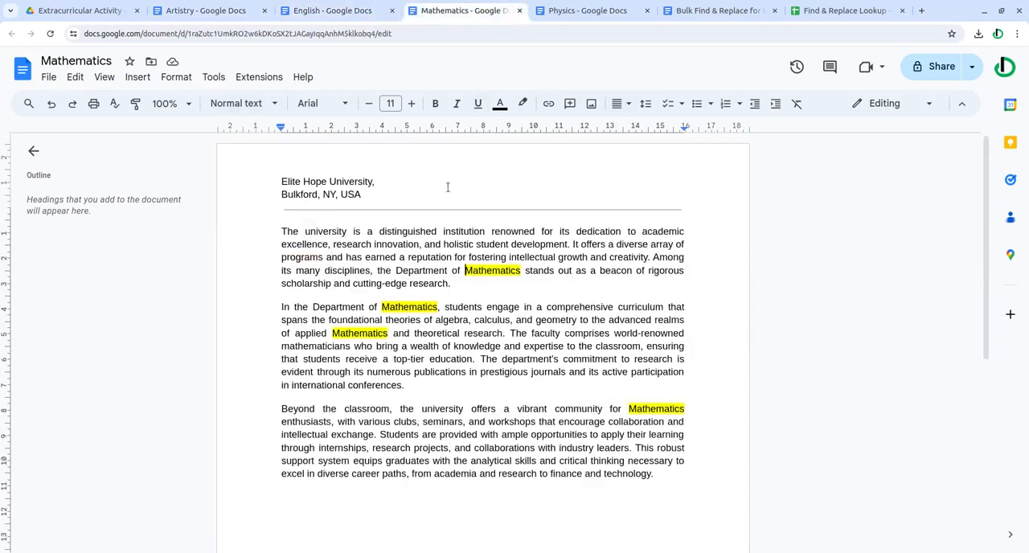
{"action": "left_click", "coordinate": [715, 10]}
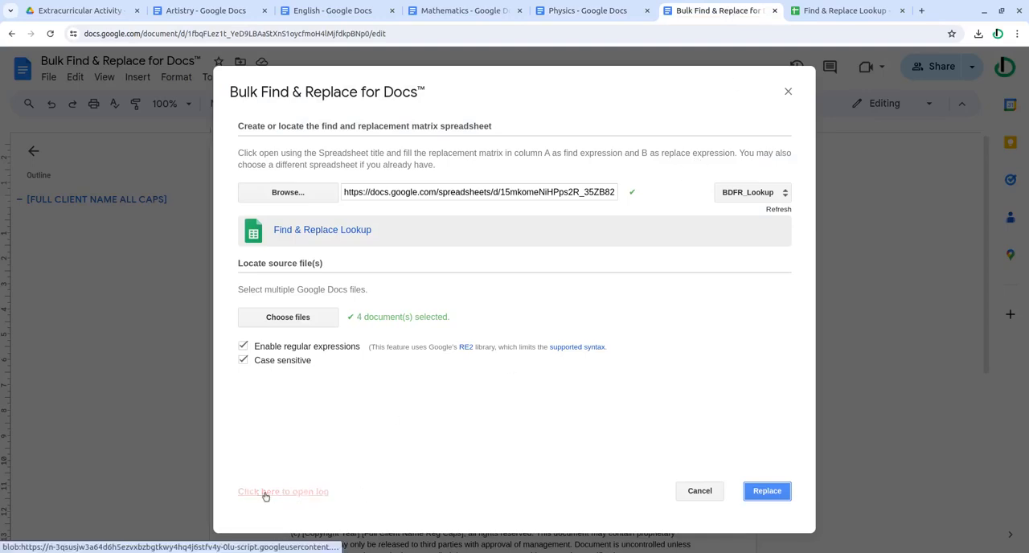
{"action": "left_click", "coordinate": [283, 492]}
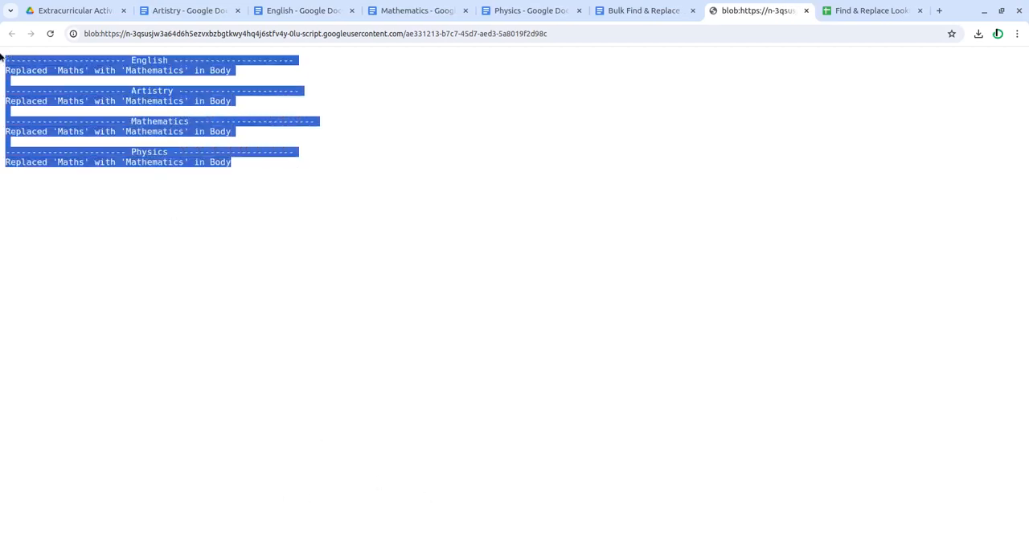
{"action": "left_click", "coordinate": [813, 33]}
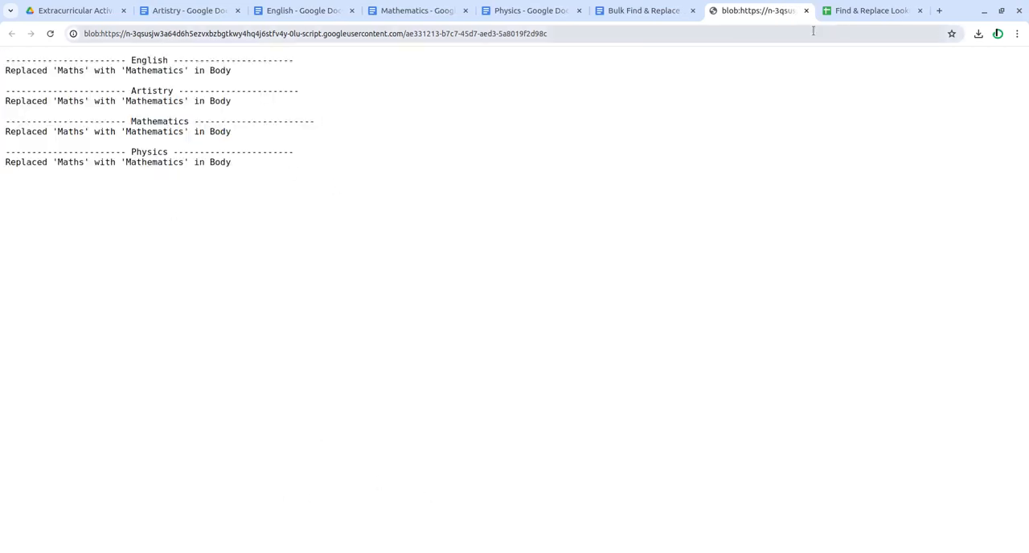
{"action": "left_click", "coordinate": [643, 10]}
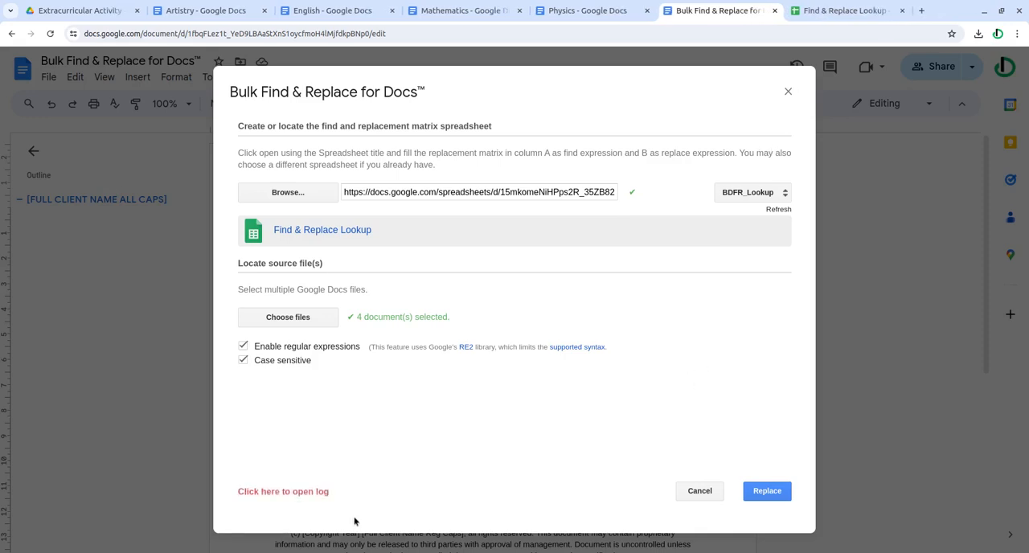